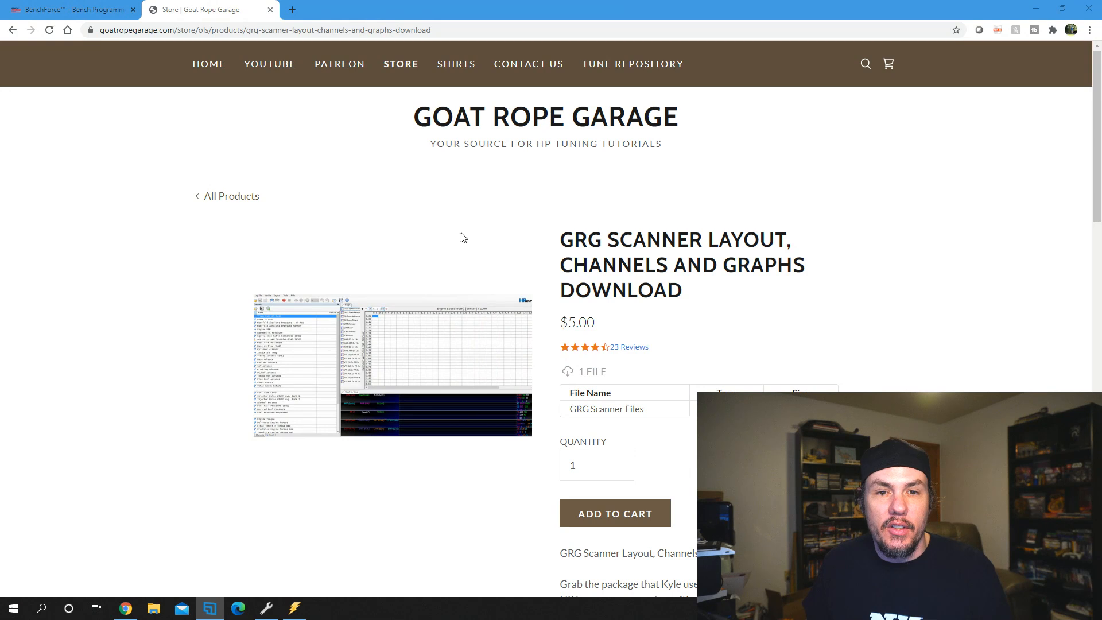
mouse_move(429, 170)
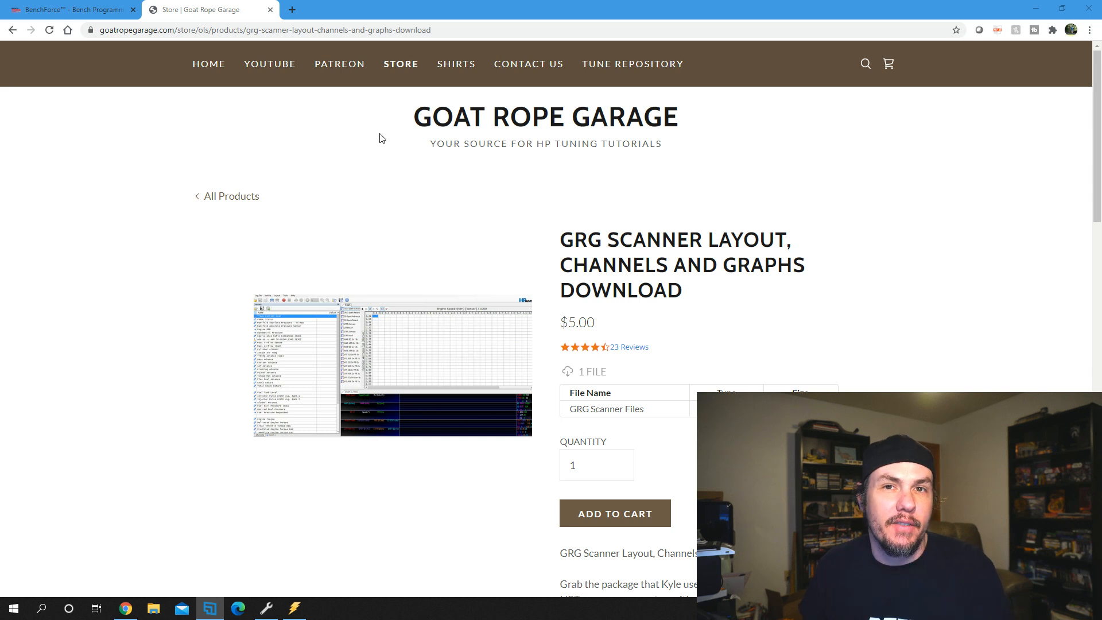
mouse_move(361, 158)
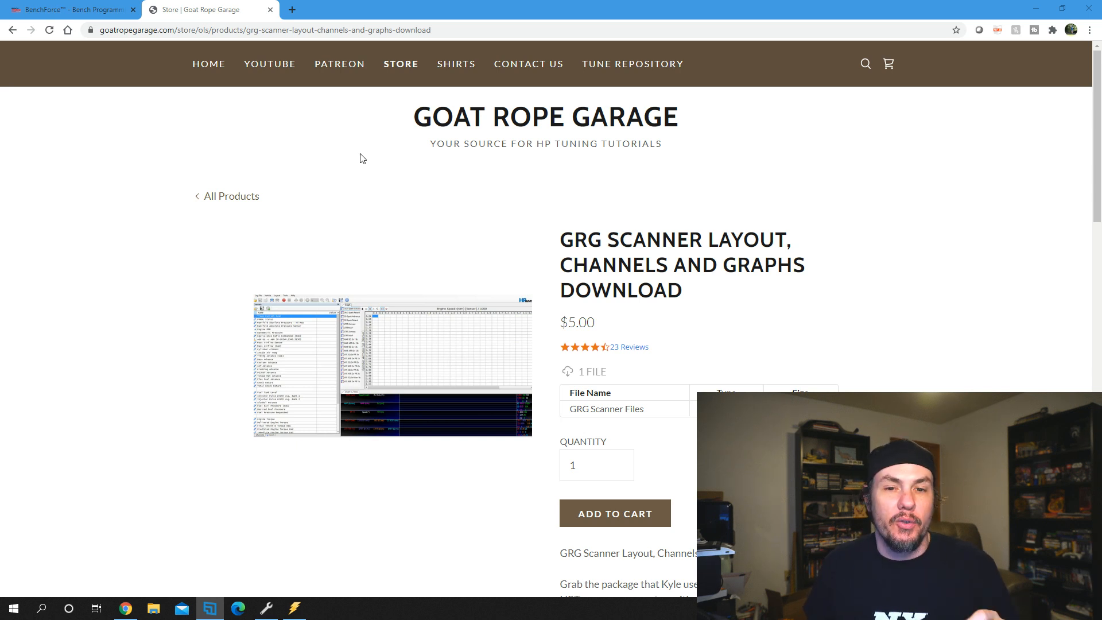
mouse_move(269, 71)
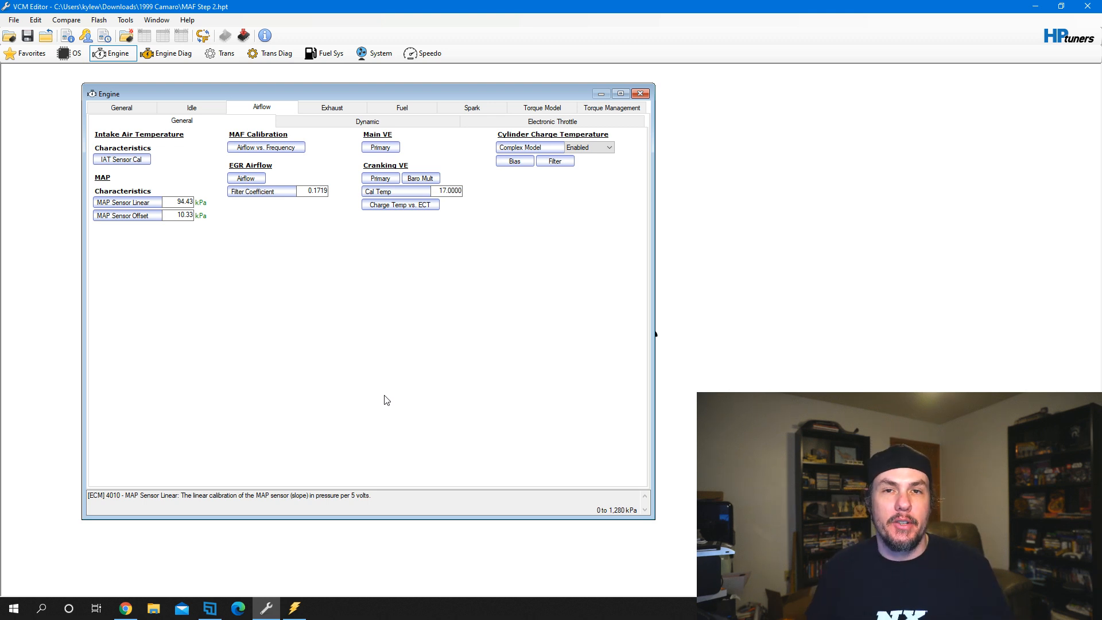
mouse_move(439, 364)
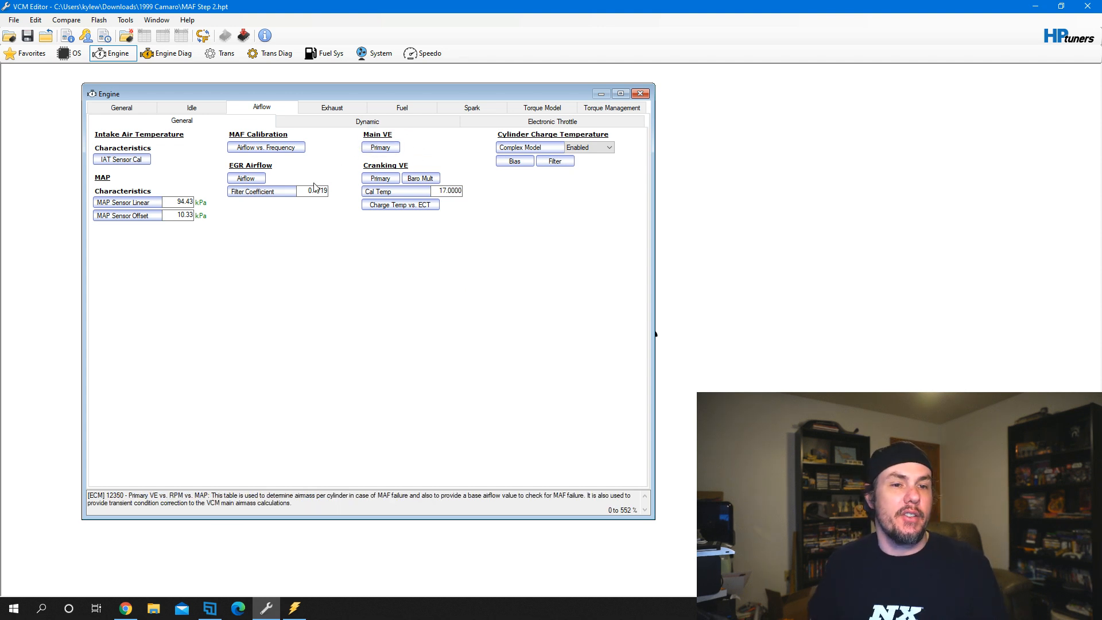
Set High RPM Disable and Hi/Lo RPM Thresh to 12000 rpm, Hi/Lo MAP Thresh to 104 kPa
click(367, 122)
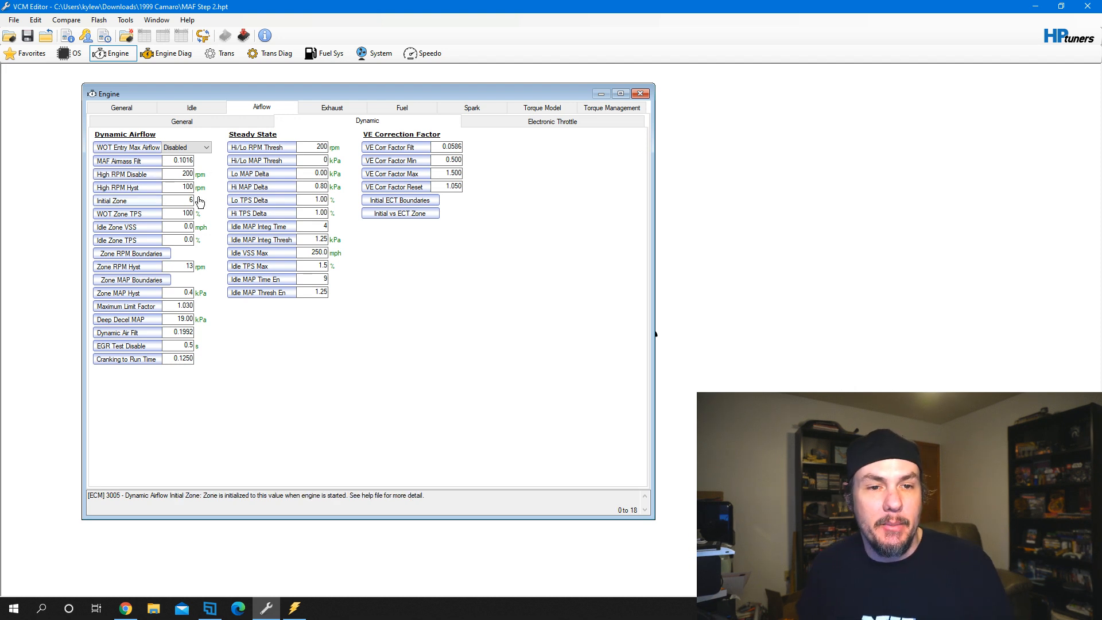
click(178, 187)
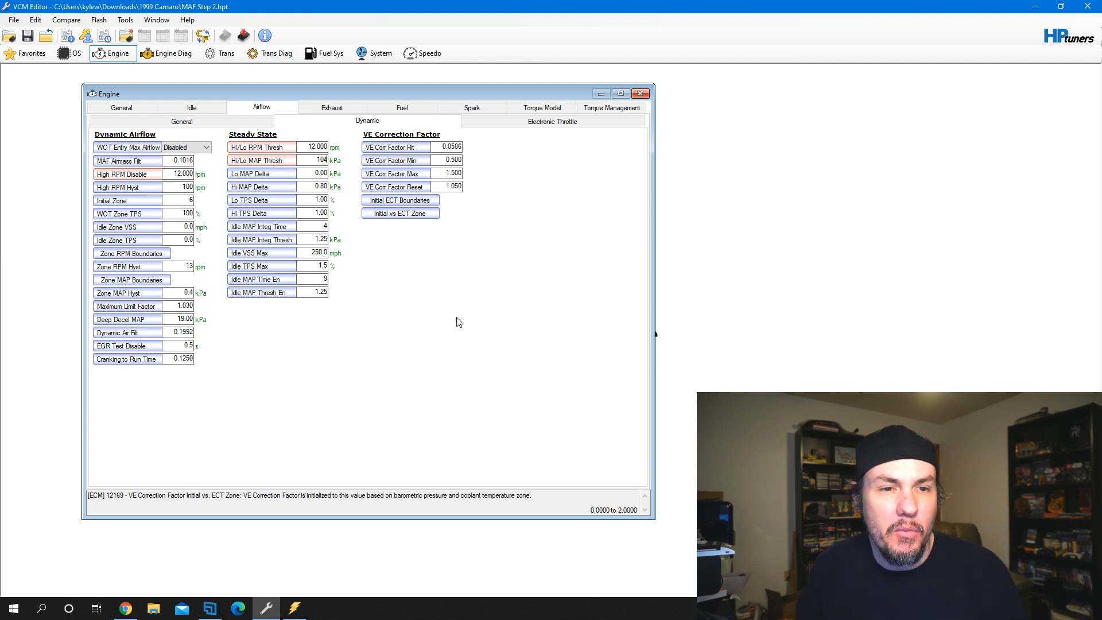
mouse_move(454, 317)
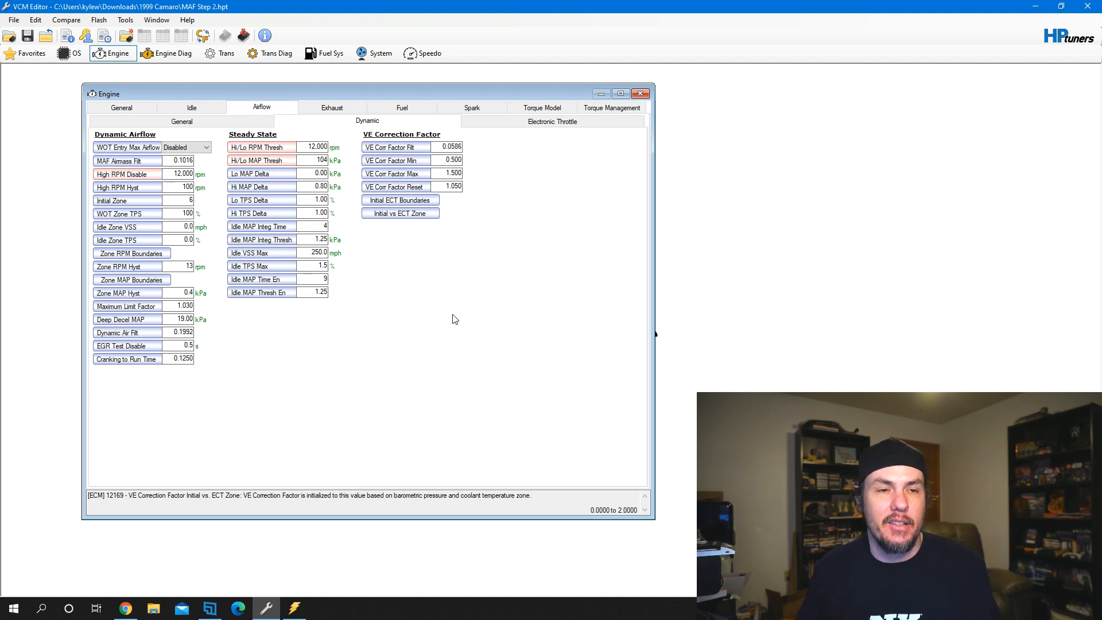
Change MAF Frequency Fail High from 13,000 to 1 Hz on the Engine Diag Airflow page
click(167, 53)
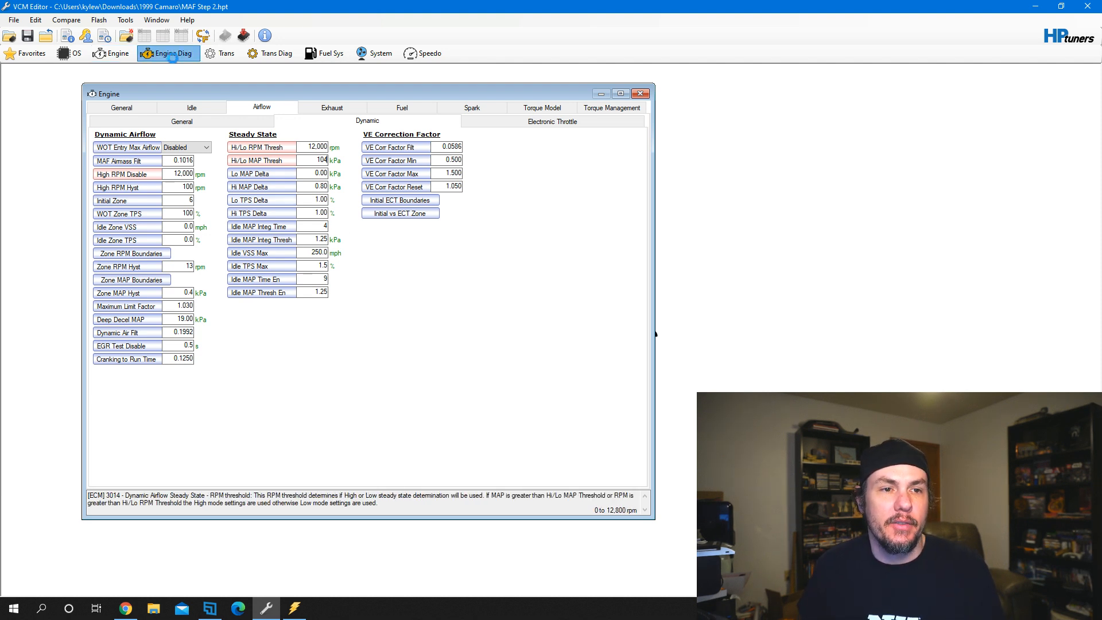
click(166, 53)
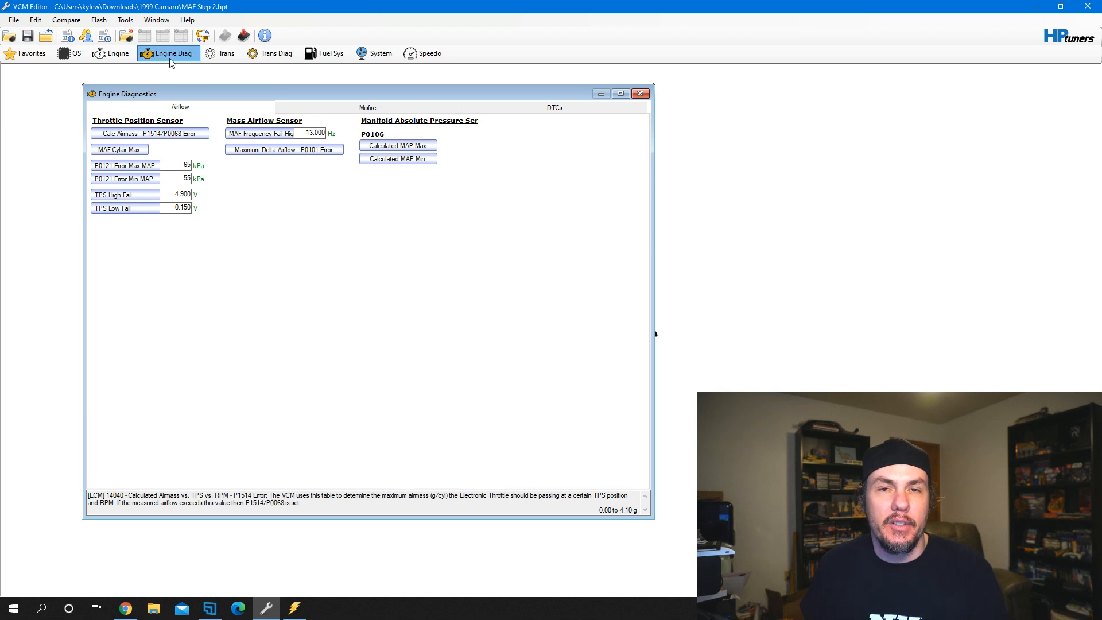
click(284, 149)
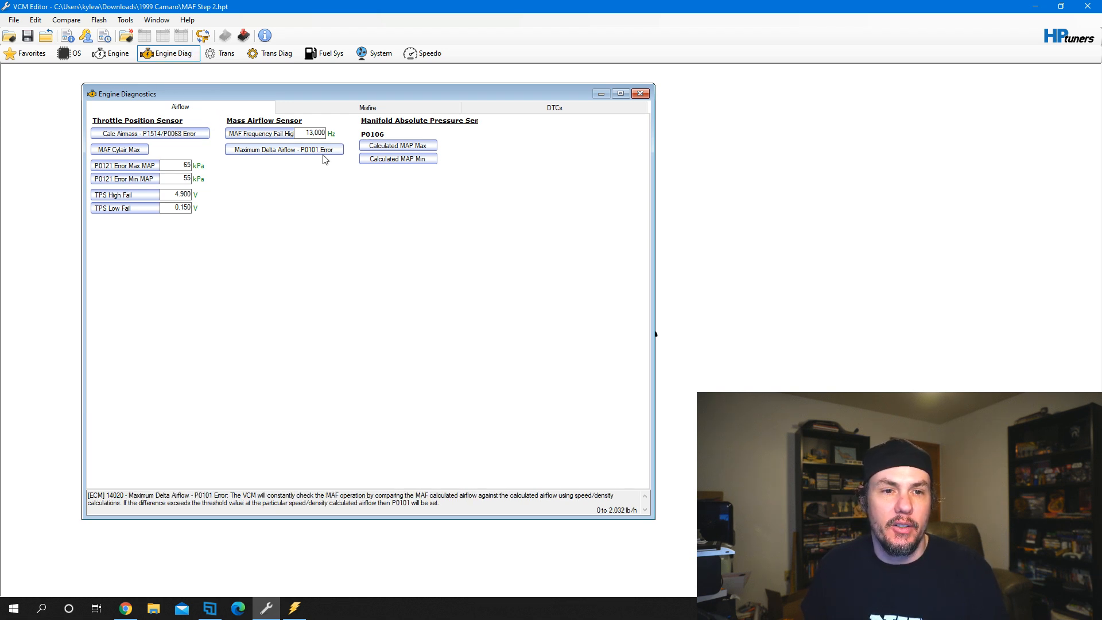
click(315, 134)
text(1)
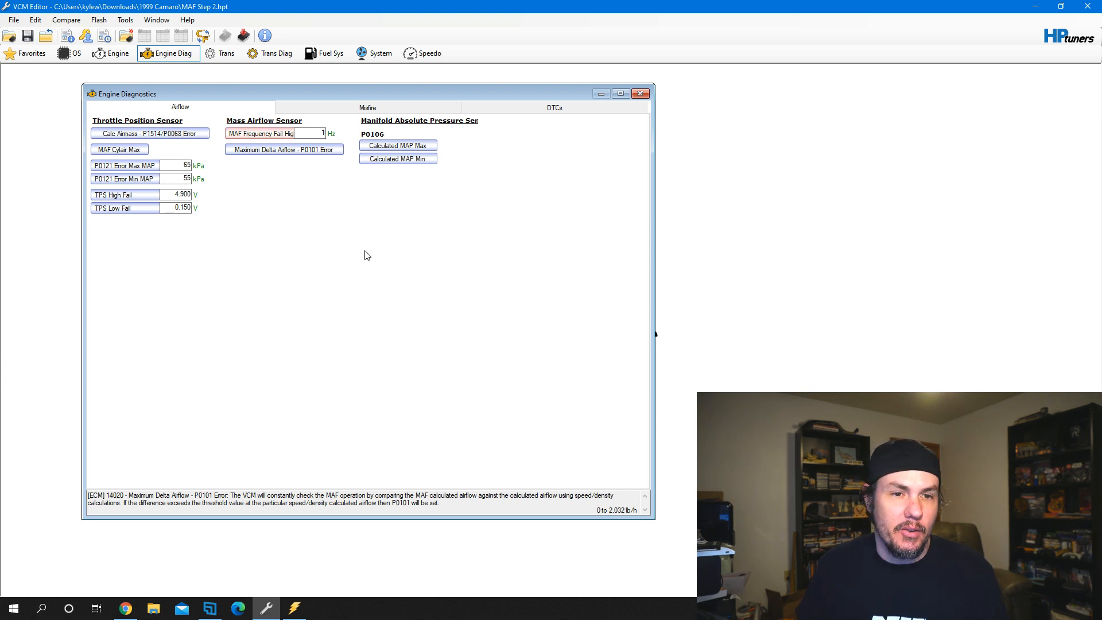
click(268, 134)
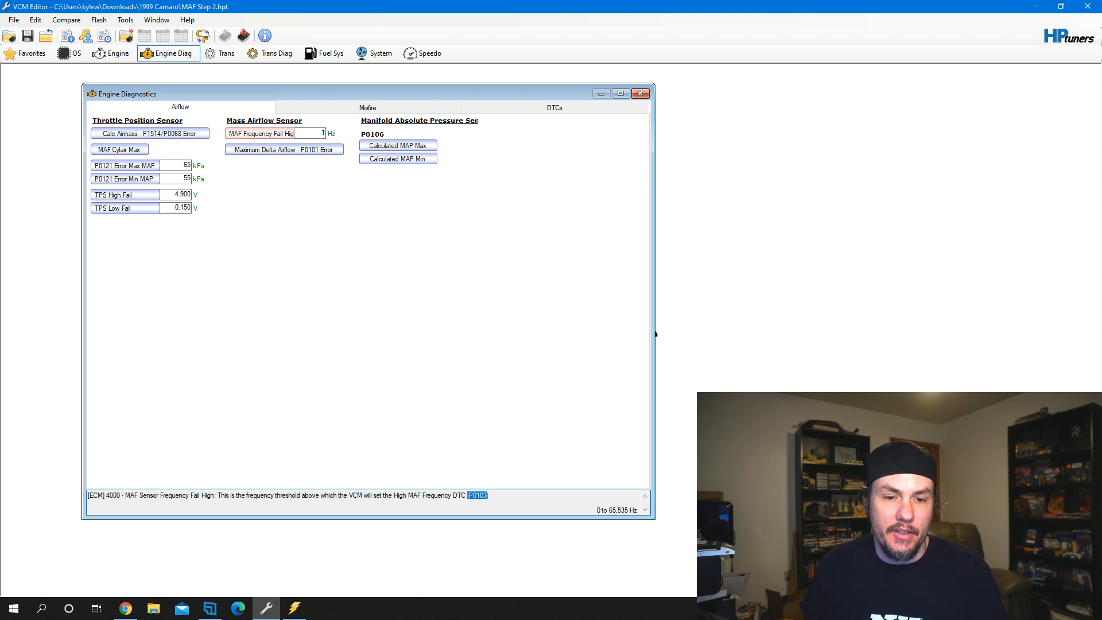
mouse_move(558, 117)
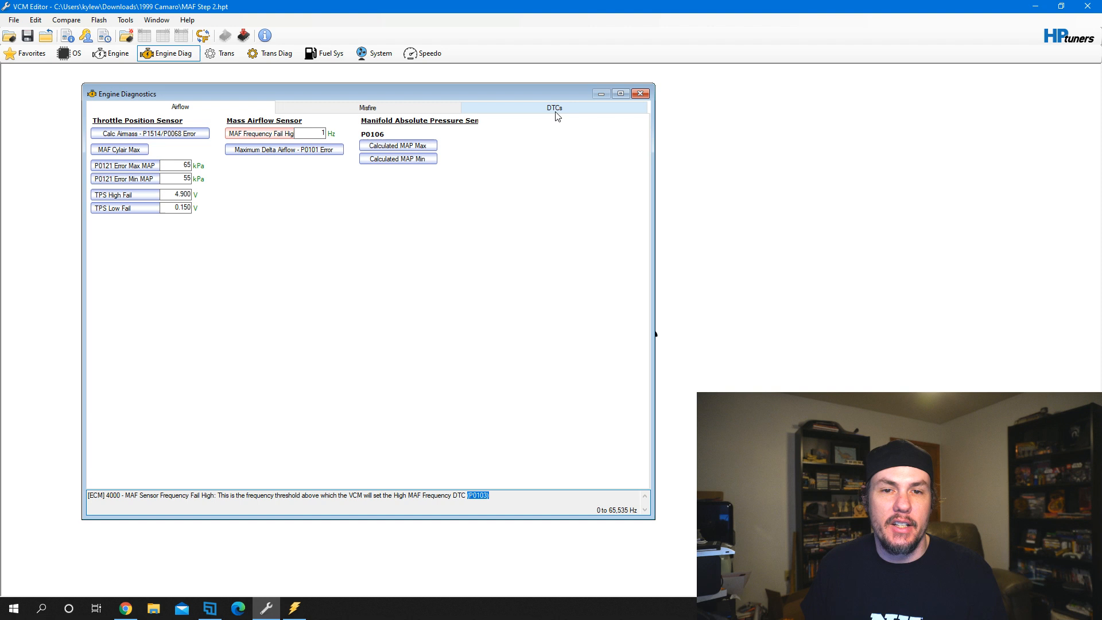
Set trouble code P0103's Error Mode to MIL on First Error
click(554, 108)
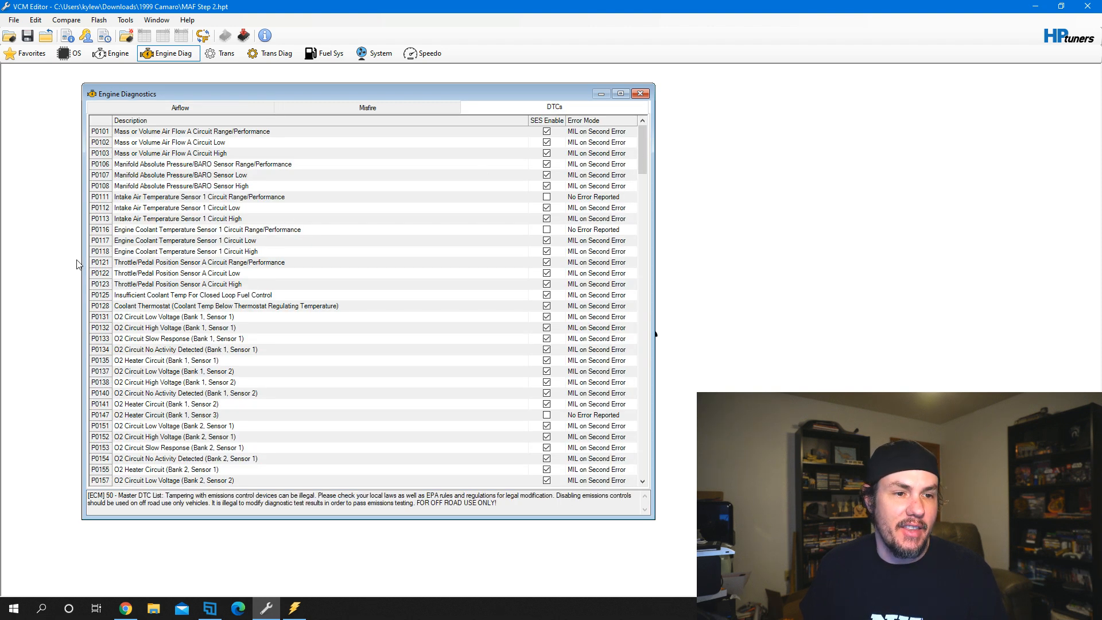
click(218, 153)
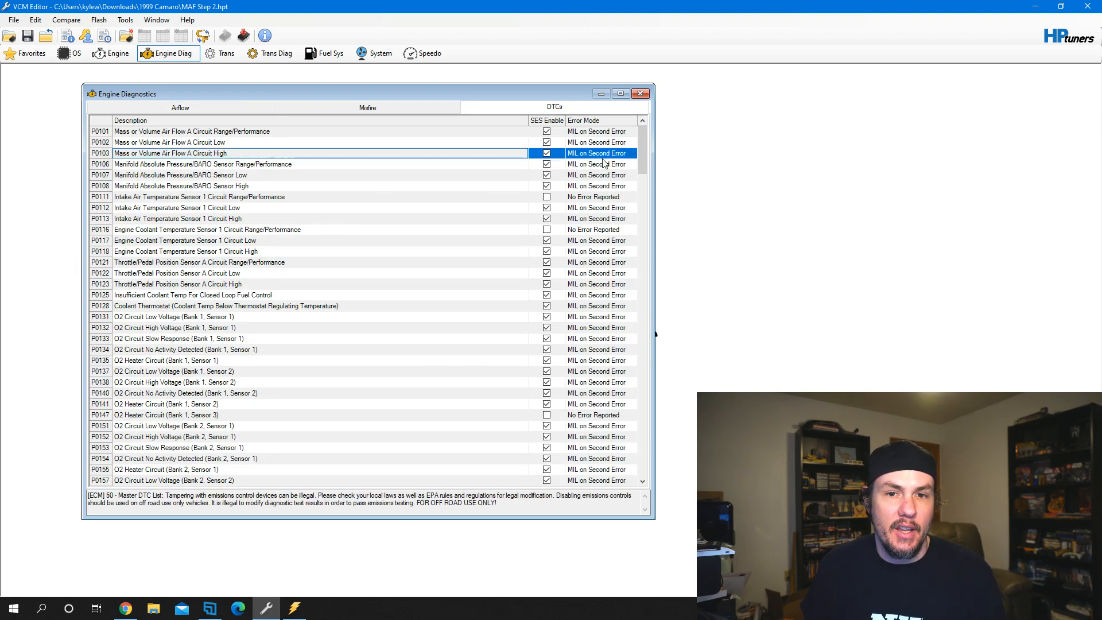
click(601, 154)
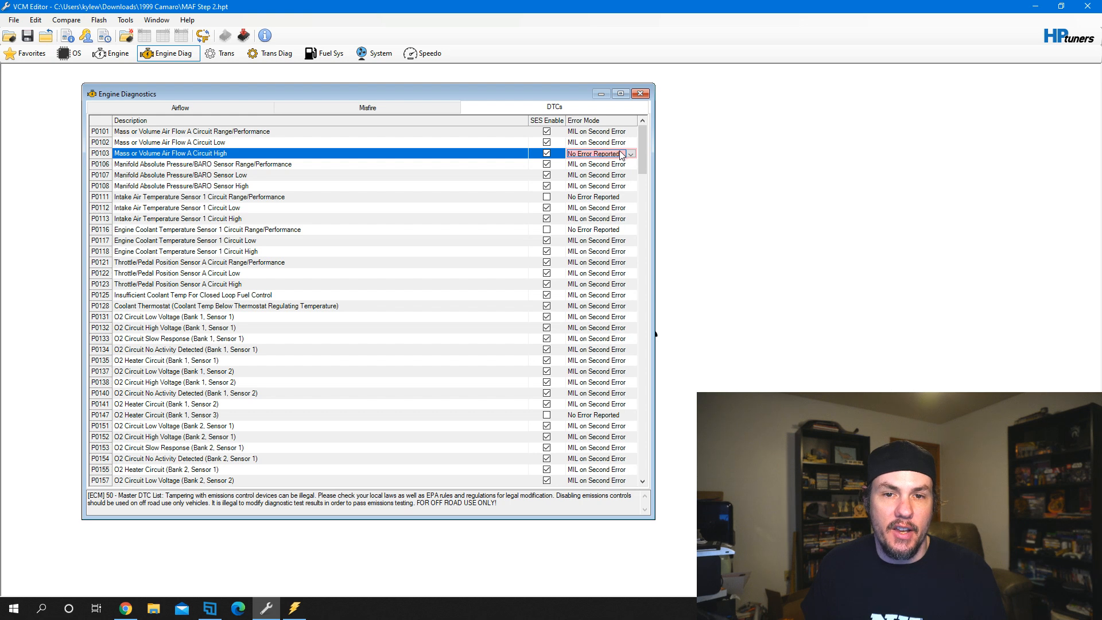
click(631, 153)
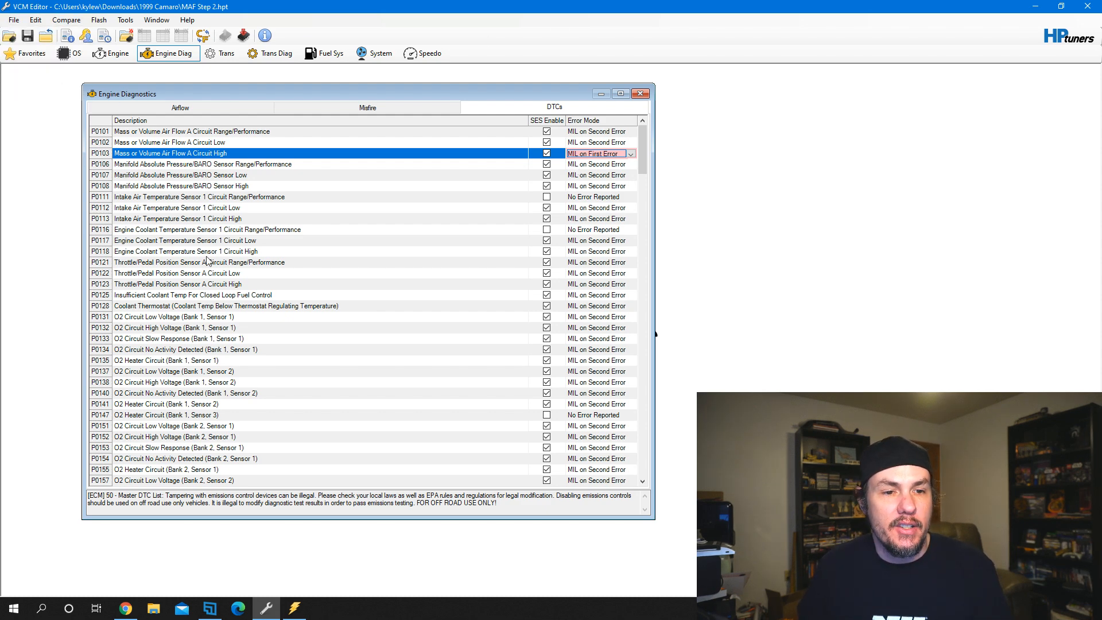
Save the tune under a new name beginning with 'SD'
click(24, 33)
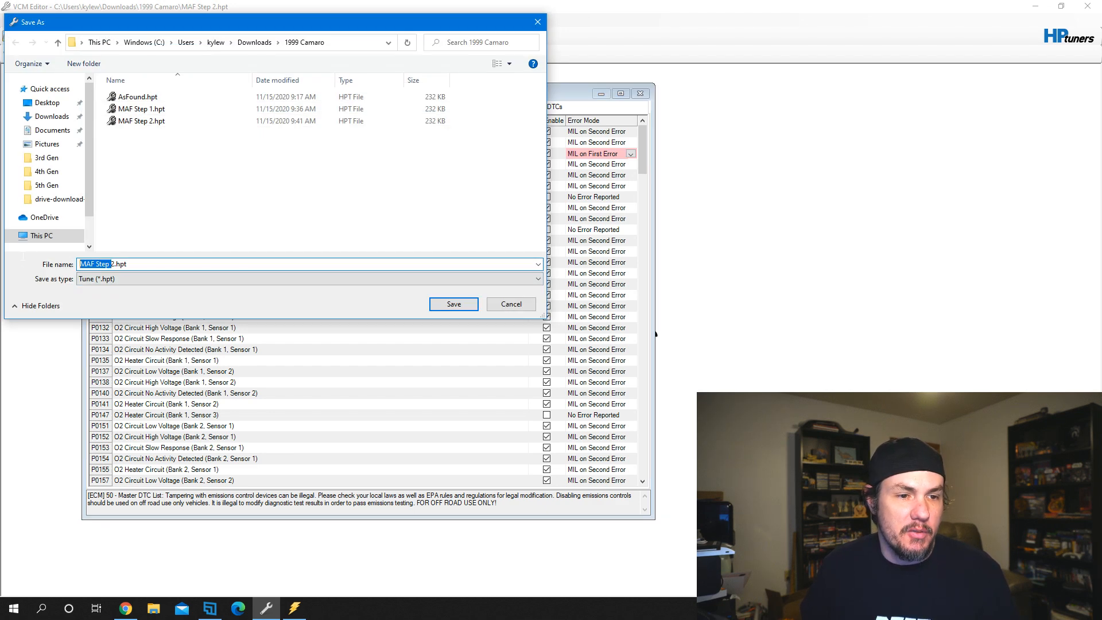
text(SD.hpt)
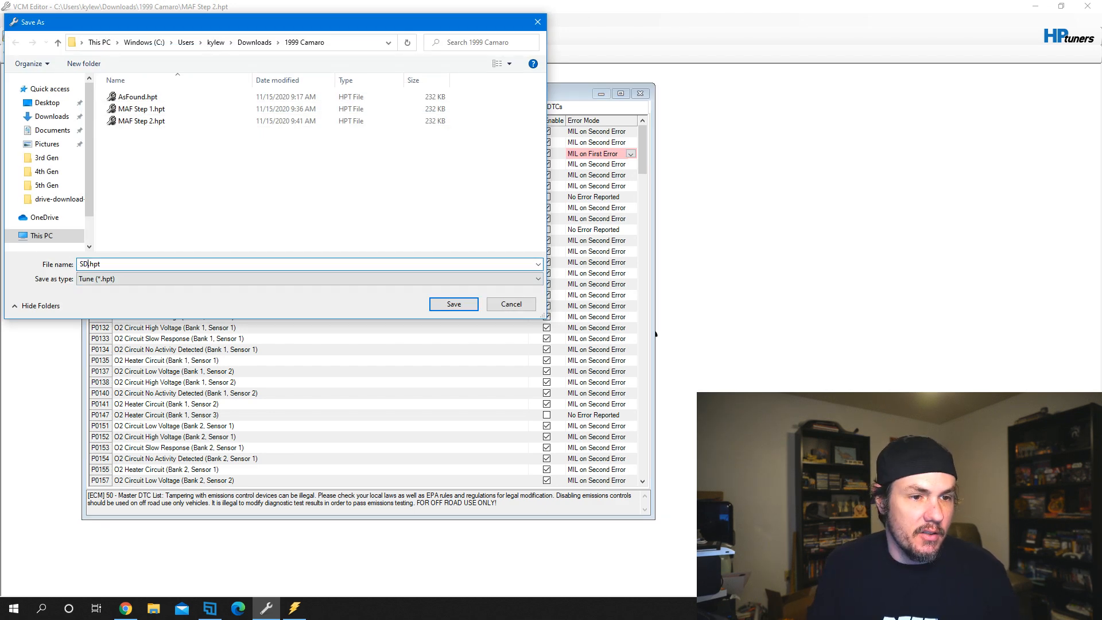
click(453, 304)
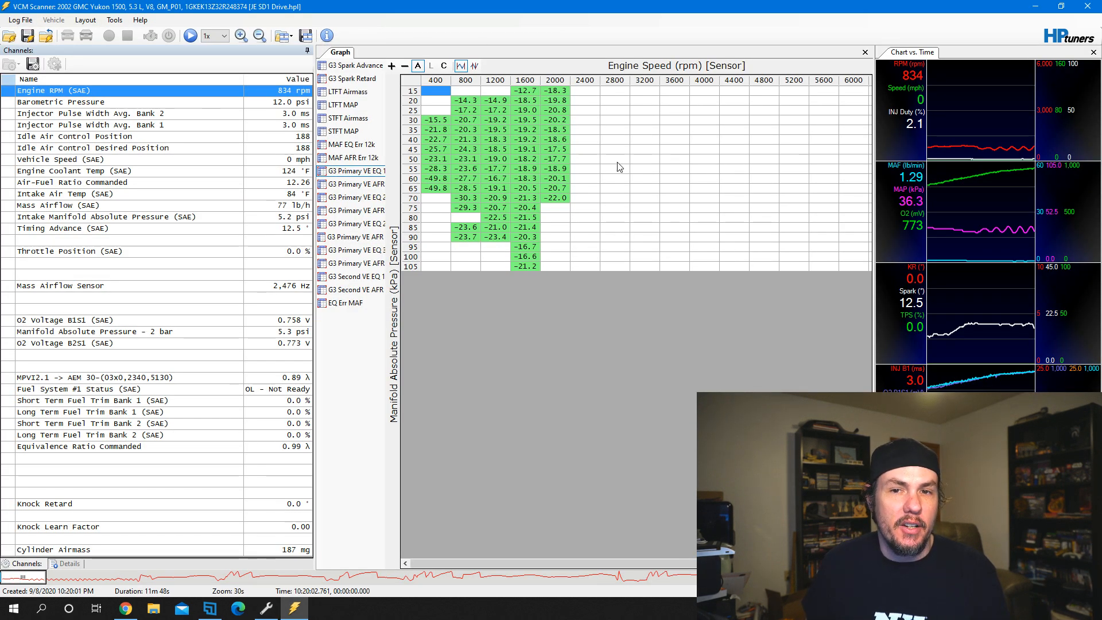
mouse_move(528, 158)
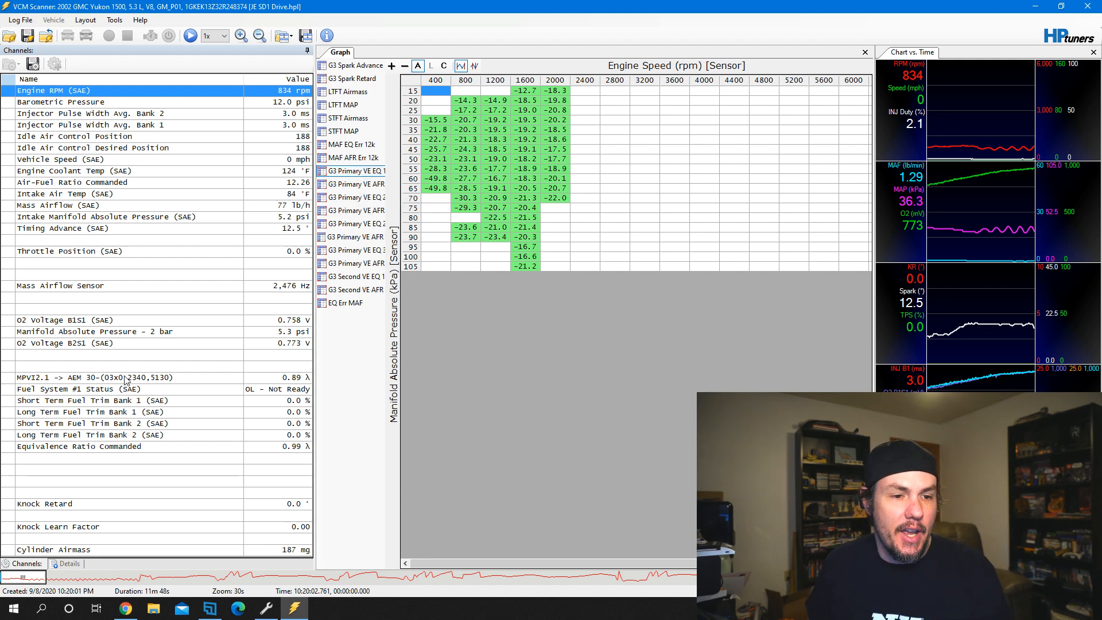
Review wideband lambda, commanded EQ ratio, and the VE error cell at 1200 rpm, 60 kPa
click(86, 377)
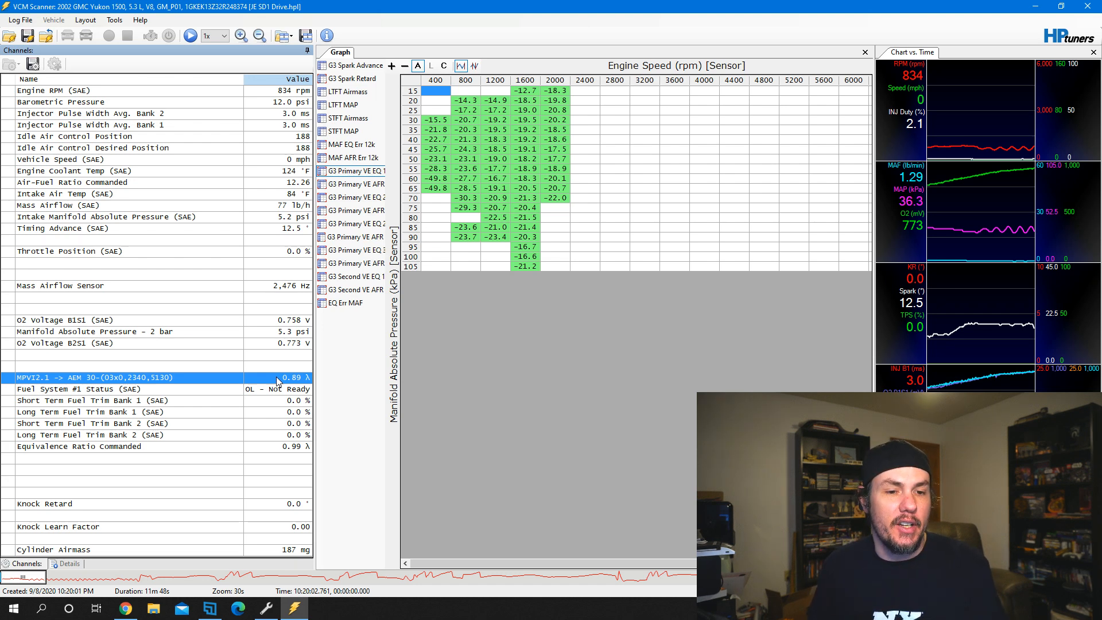
mouse_move(226, 388)
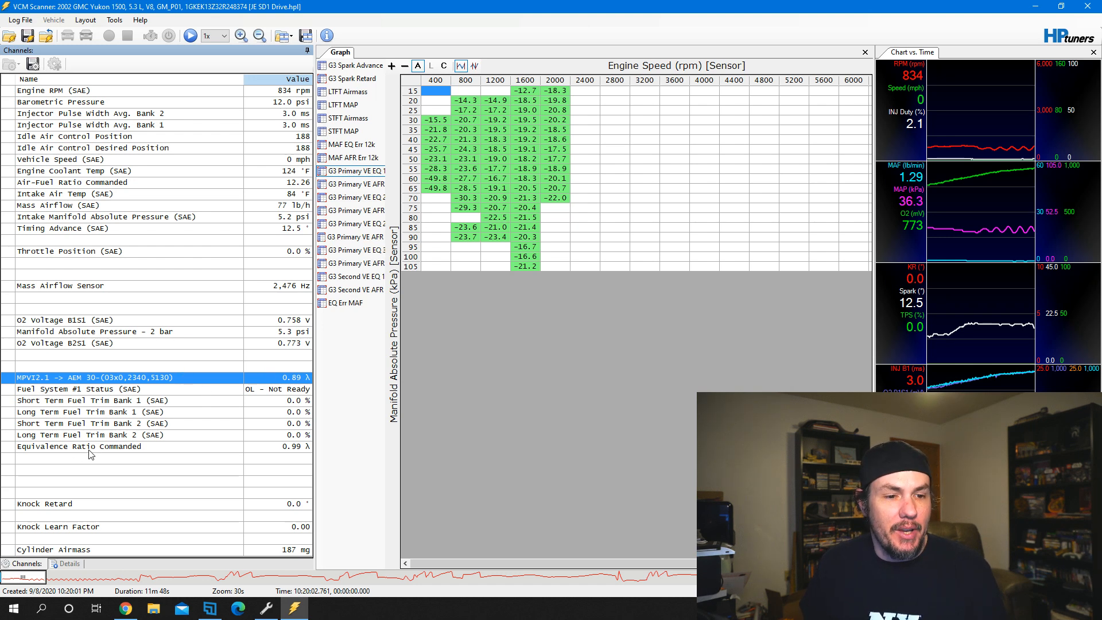
click(79, 446)
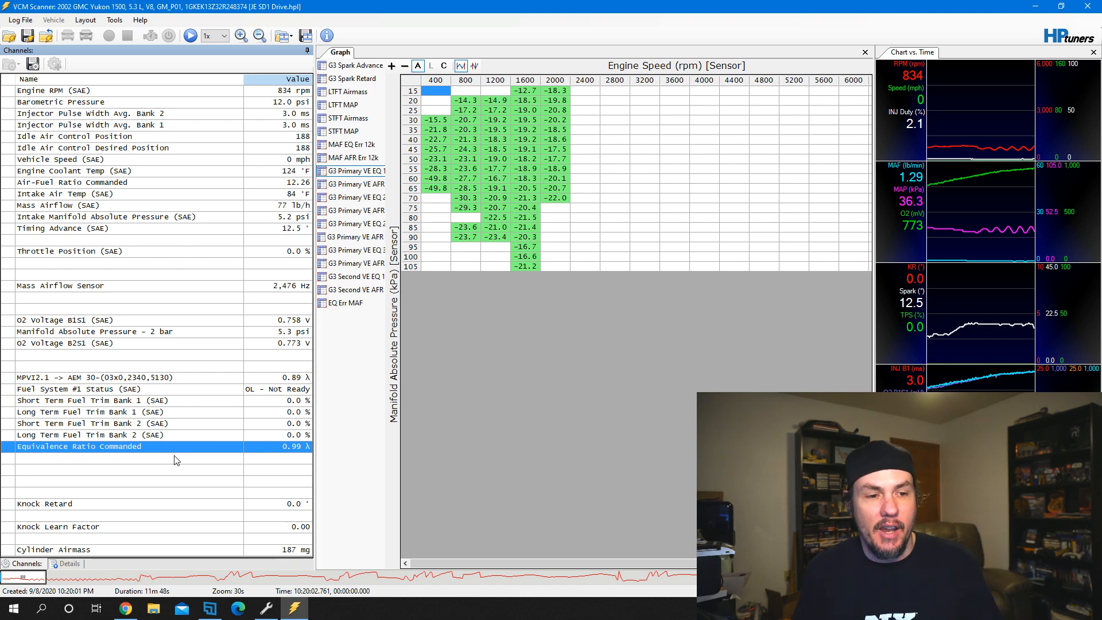
mouse_move(179, 396)
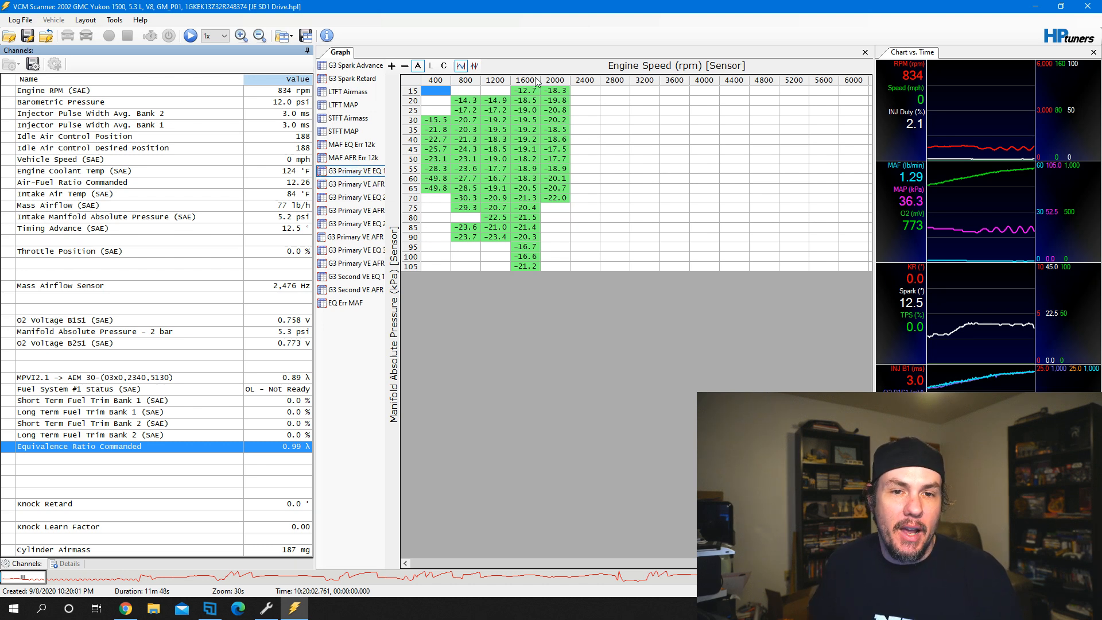
drag(436, 90, 599, 266)
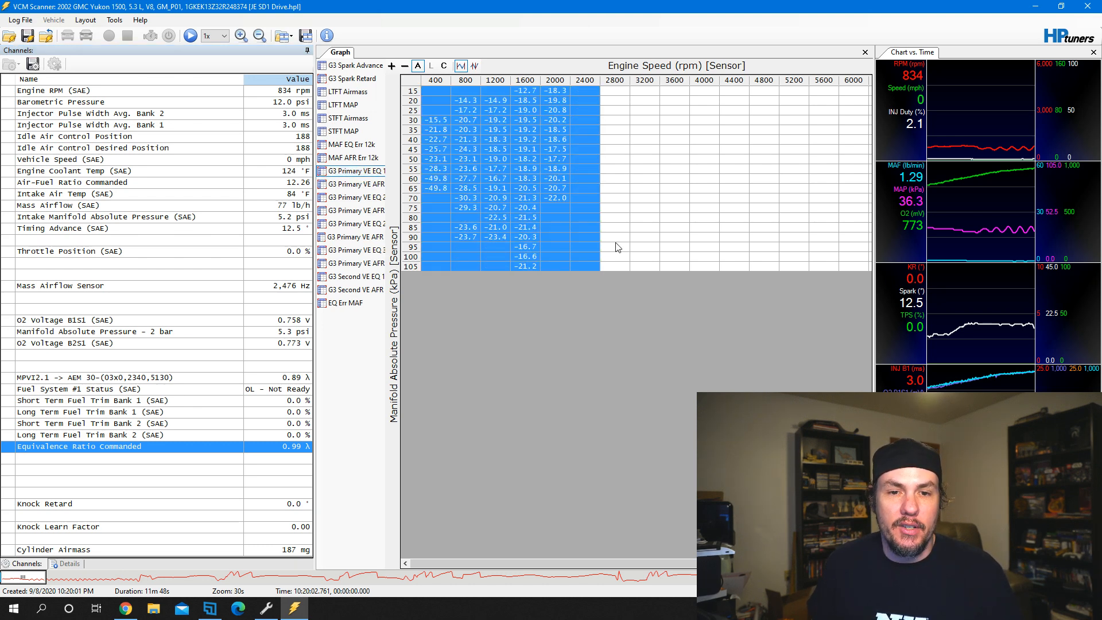
click(614, 236)
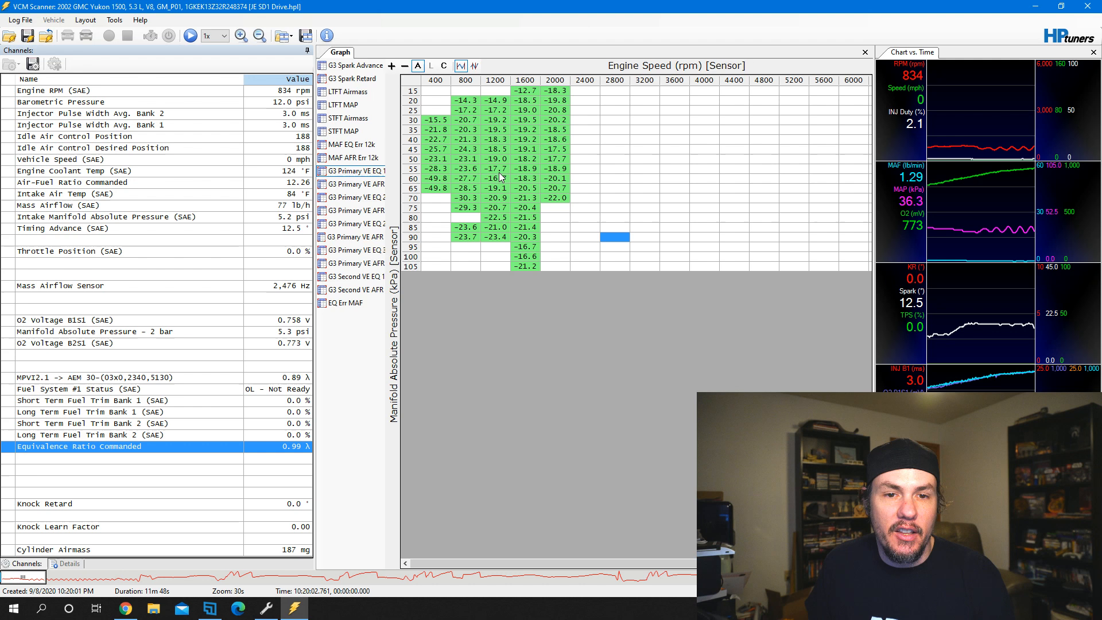
click(495, 178)
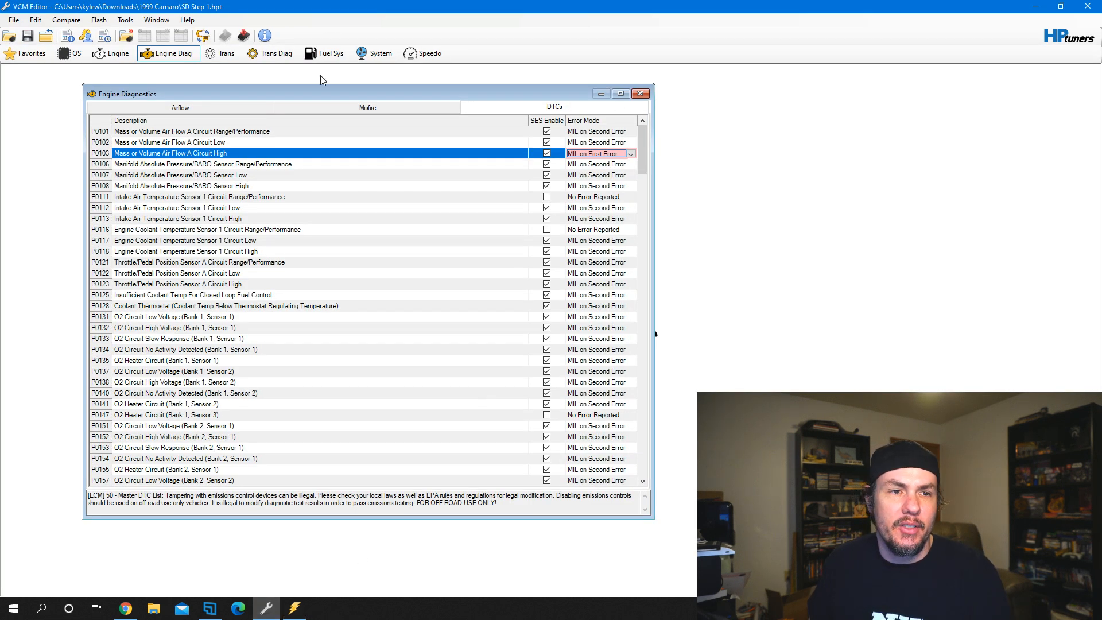
mouse_move(115, 53)
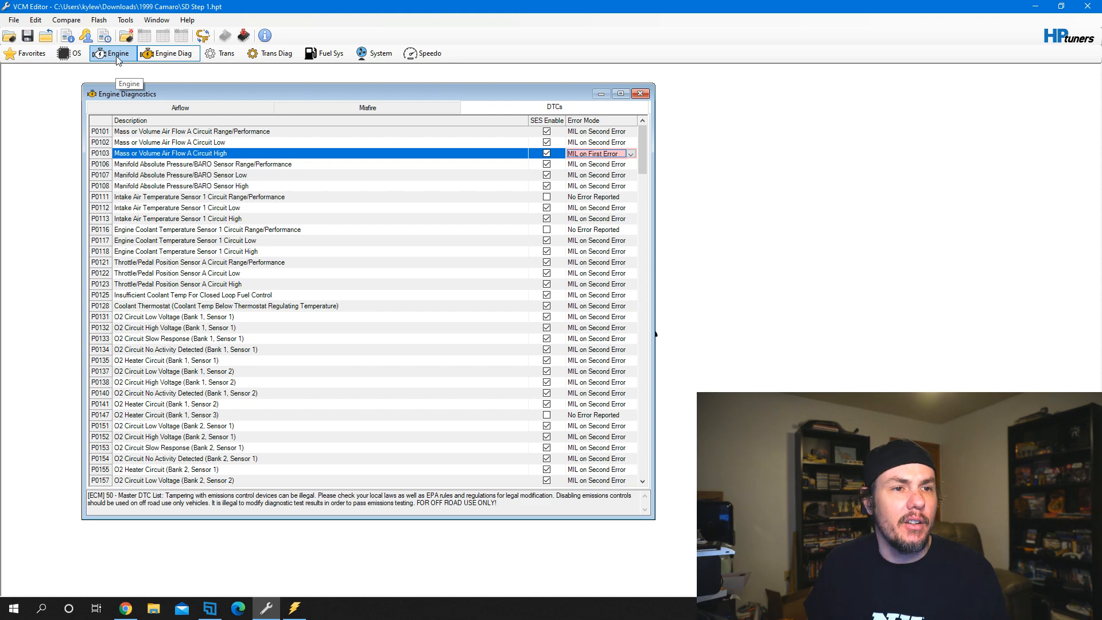
Open the Engine Airflow settings and the Main VE Primary table
click(115, 53)
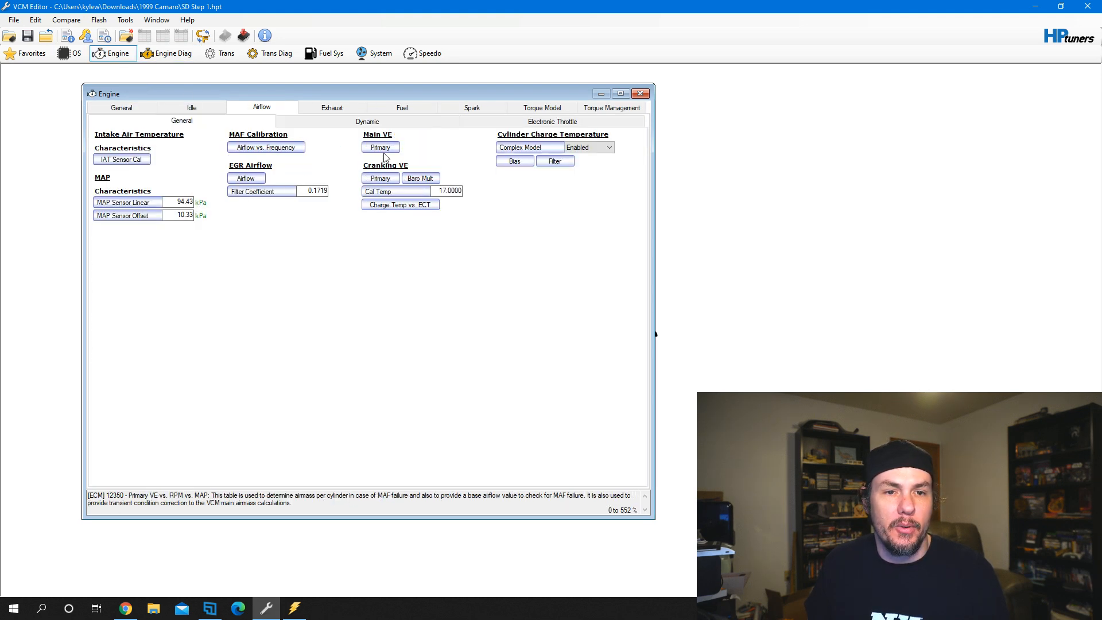
click(380, 147)
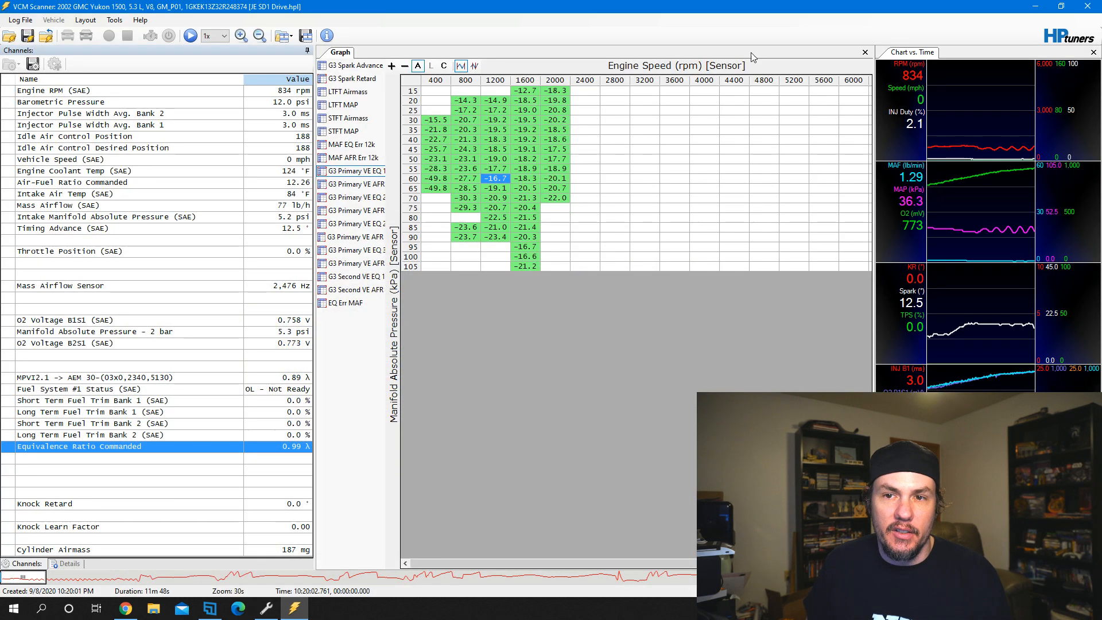
Scroll the Scanner histogram, then return to the Primary VE table in the editor
scroll(right, 3)
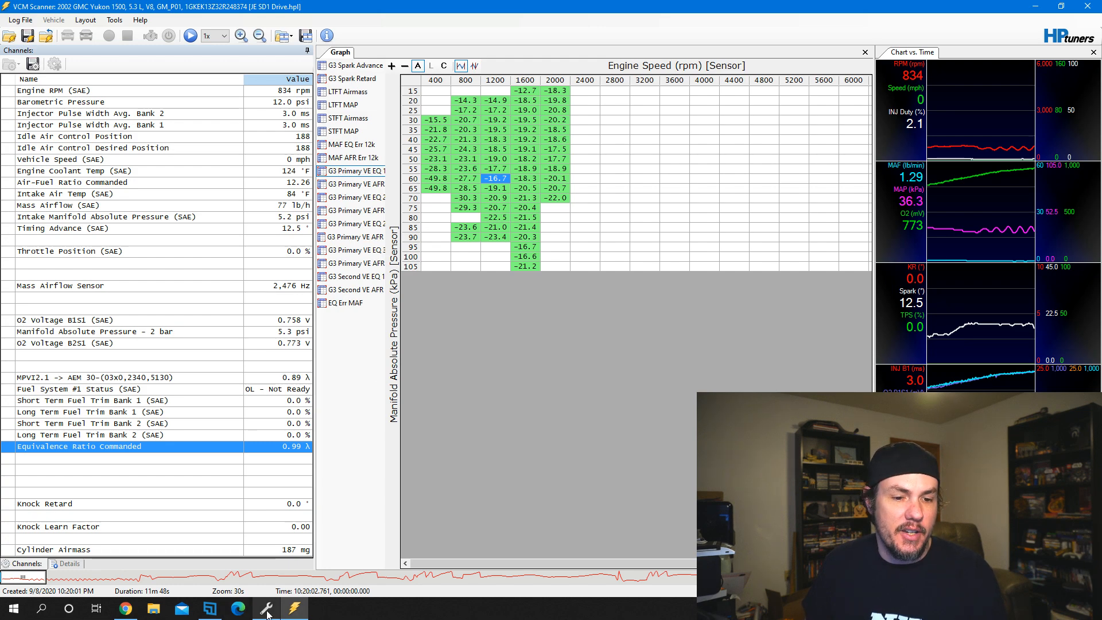
click(295, 609)
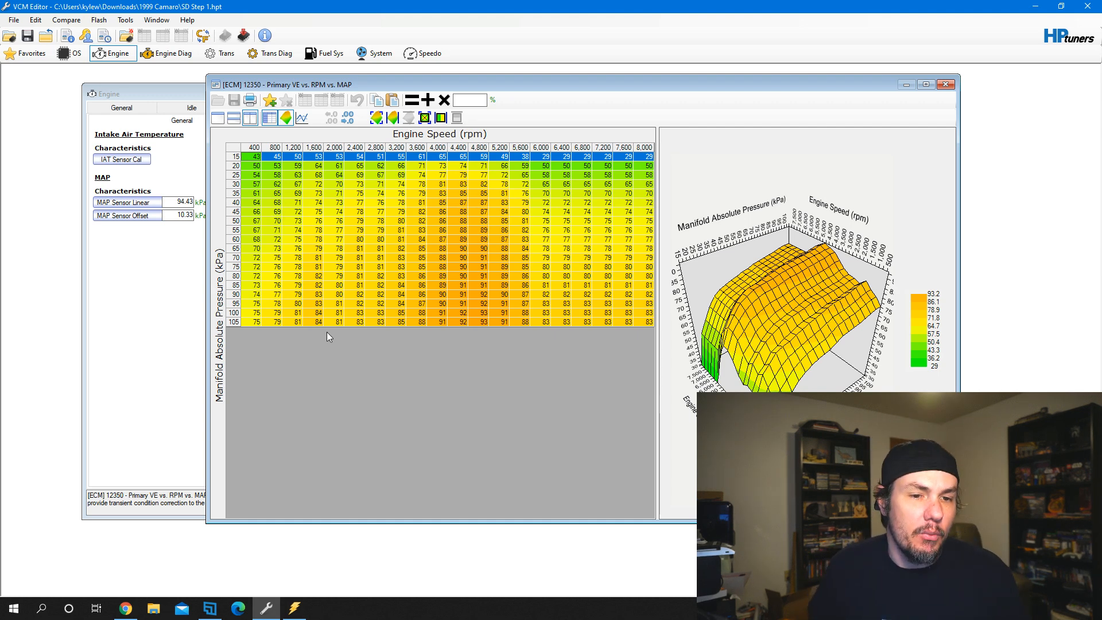
Select all Primary VE cells and multiply them by 0.85
click(296, 608)
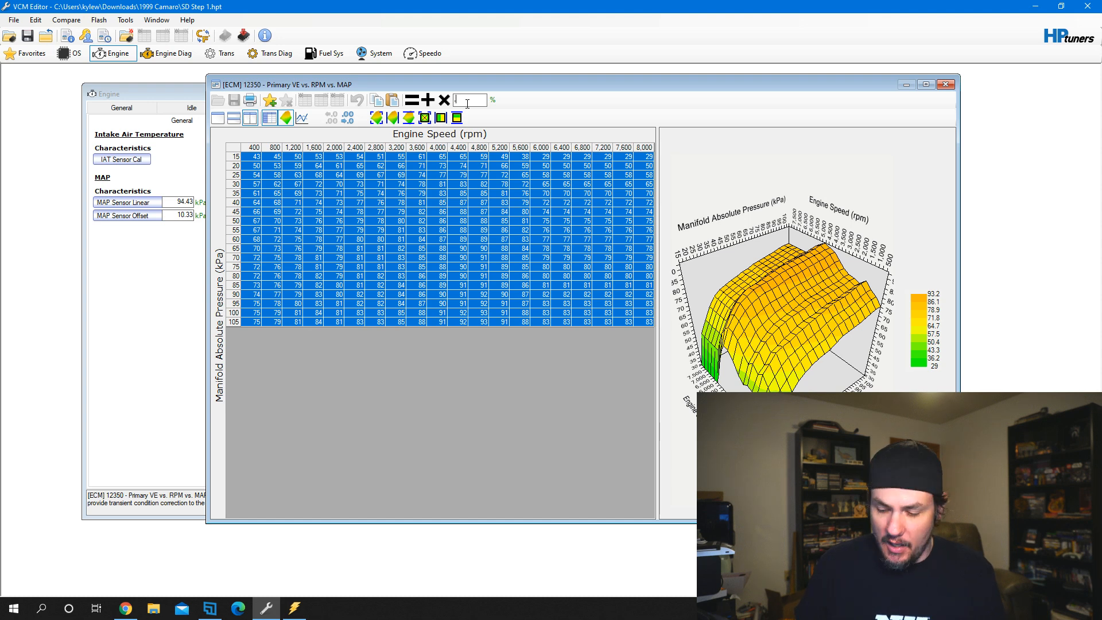
text(.85)
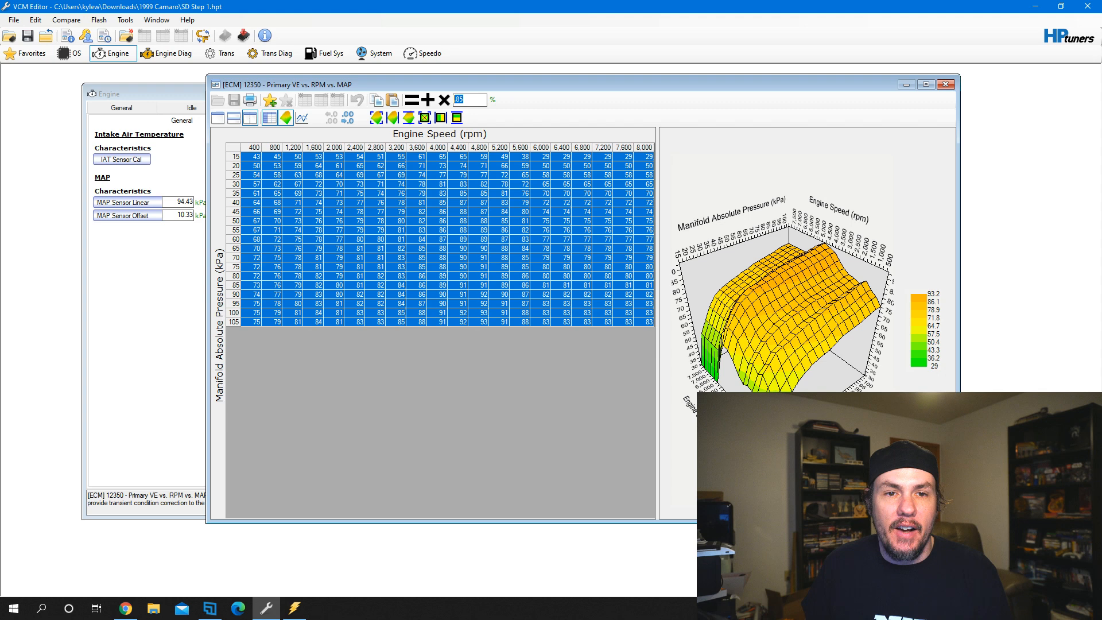
mouse_move(444, 100)
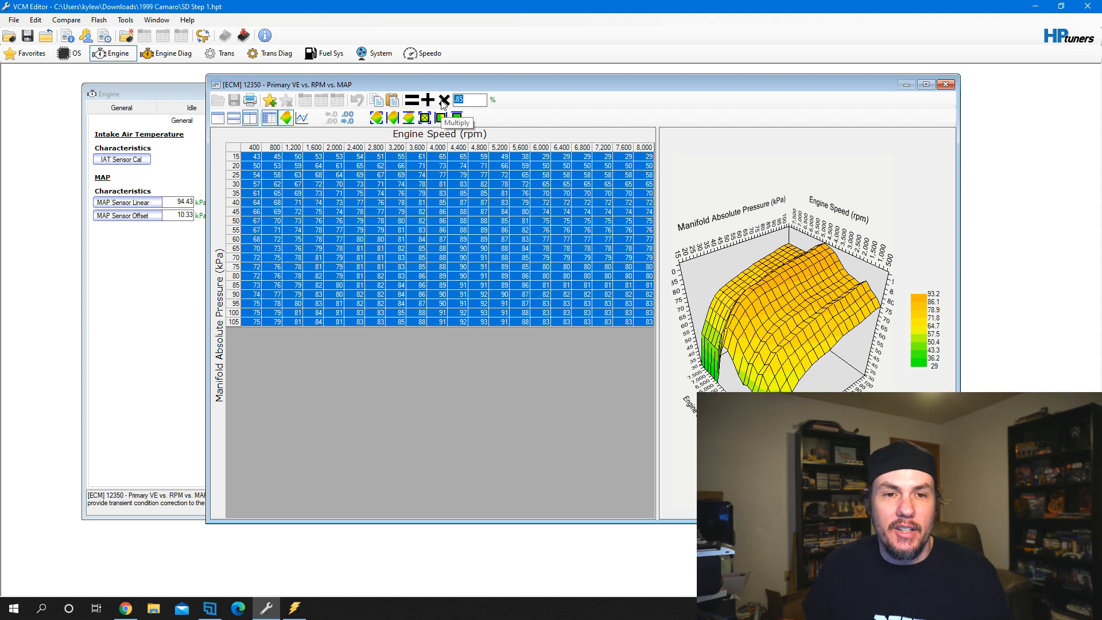
click(443, 100)
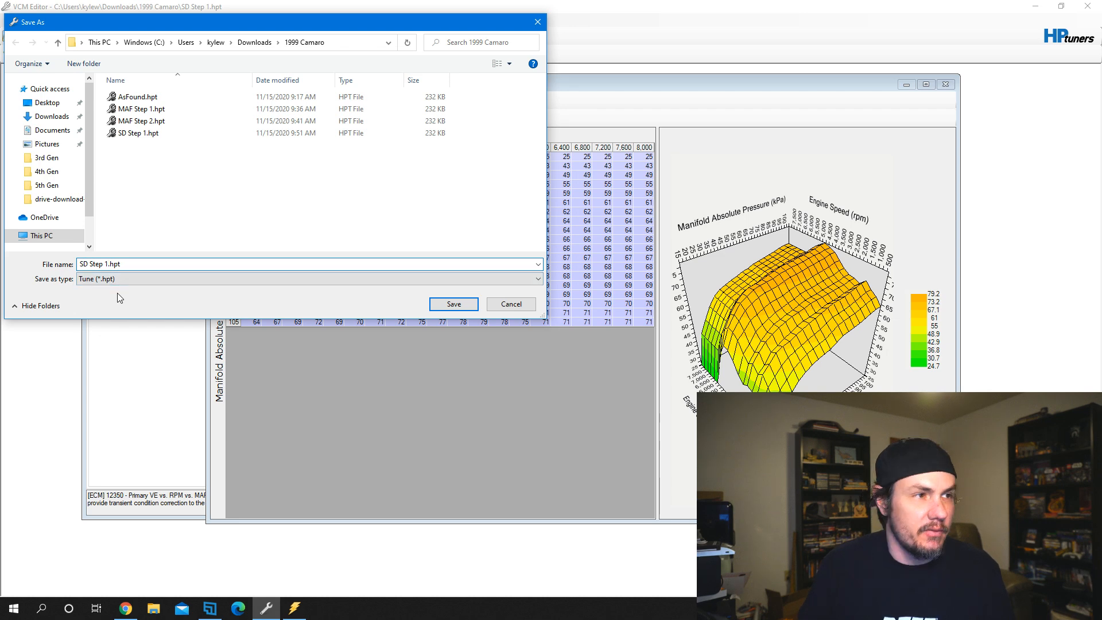
Save the scaled tune as SD Step 2.hpt
click(454, 304)
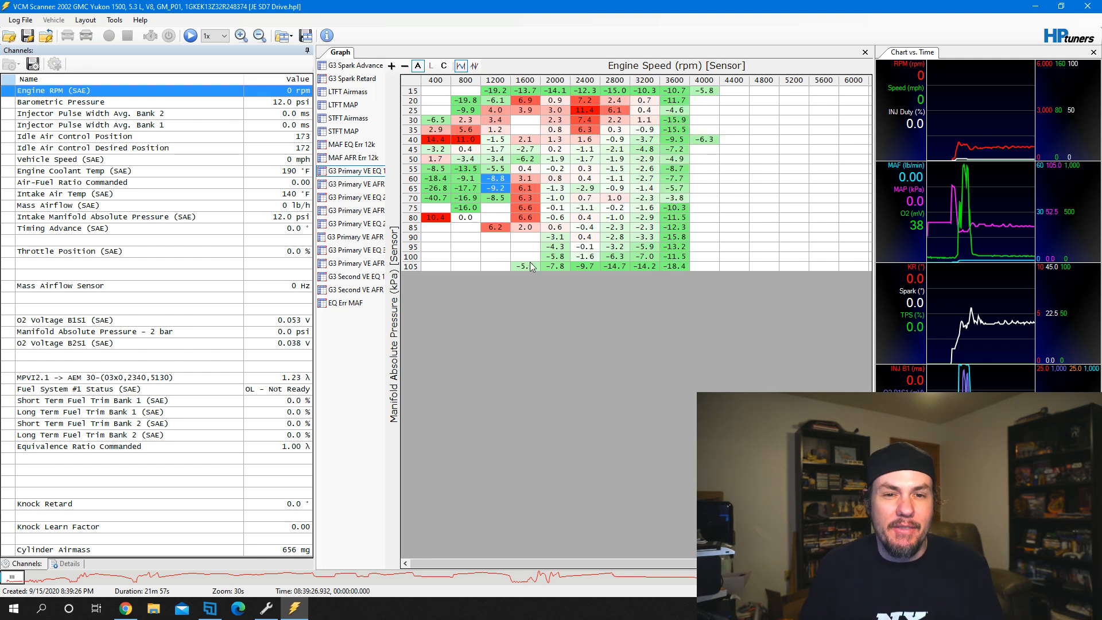
Select and copy every cell of the newer log's VE error histogram
click(436, 109)
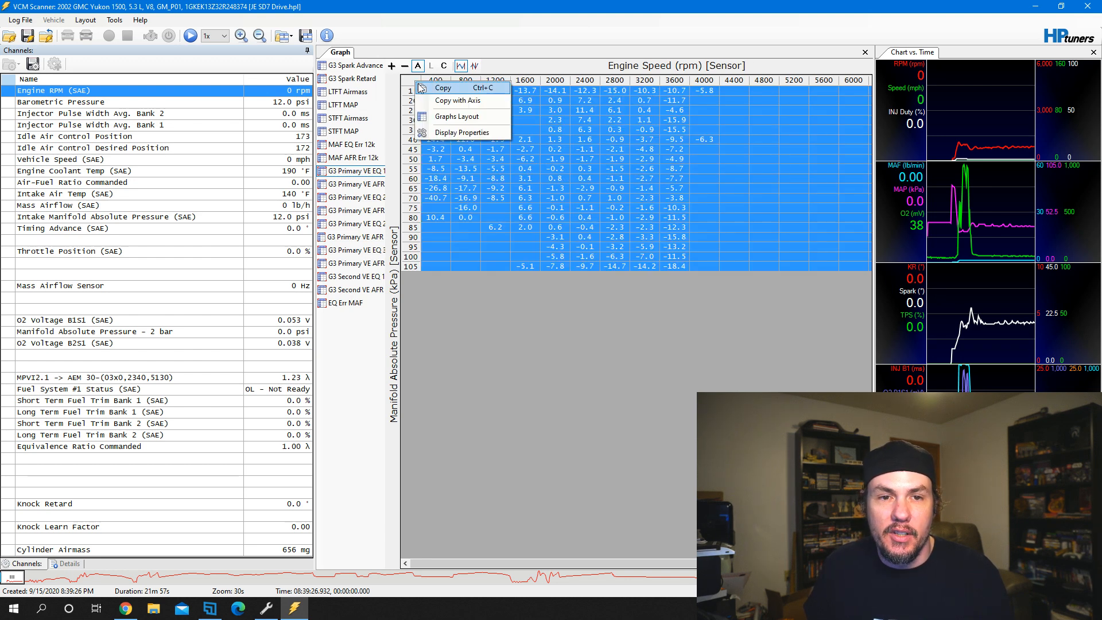
click(442, 88)
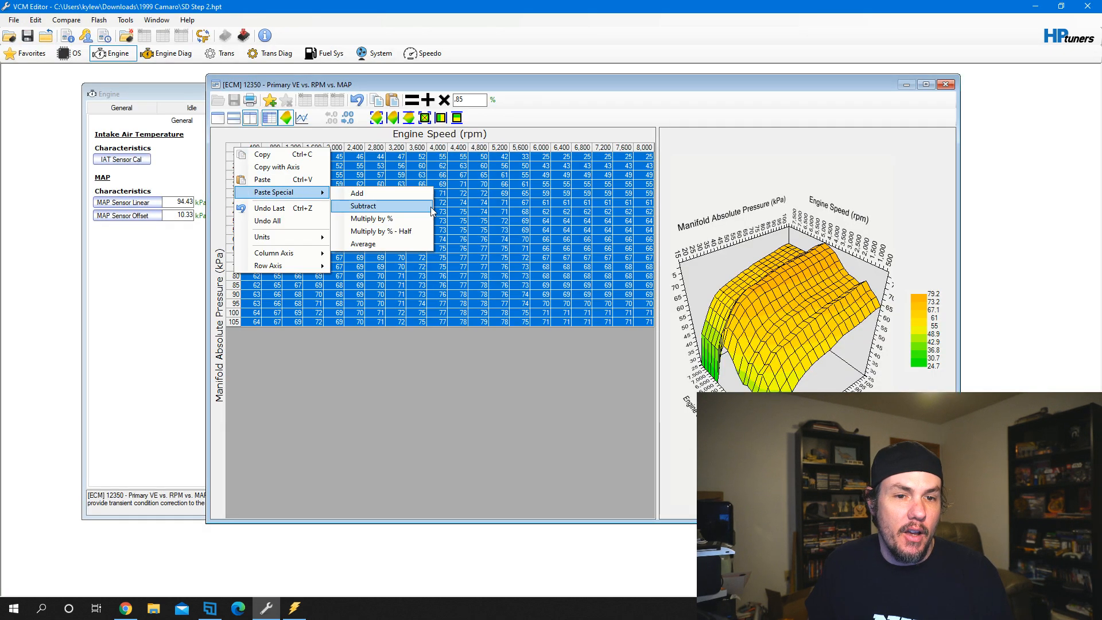
mouse_move(391, 231)
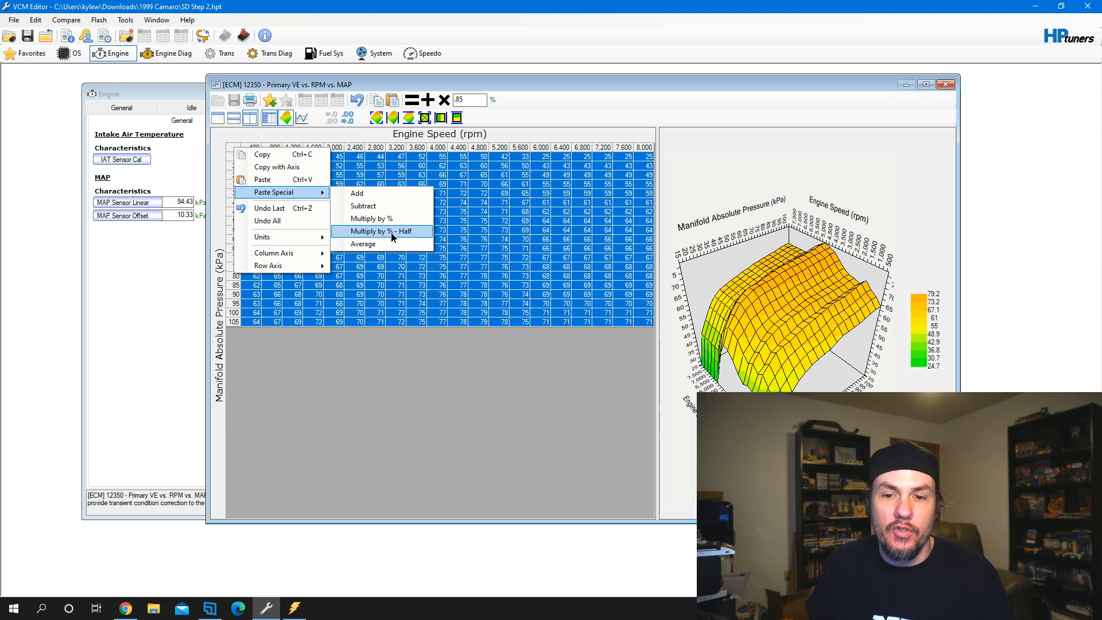
Paste Special the errors into the Primary VE table as Multiply by % - Half, then close it
click(382, 230)
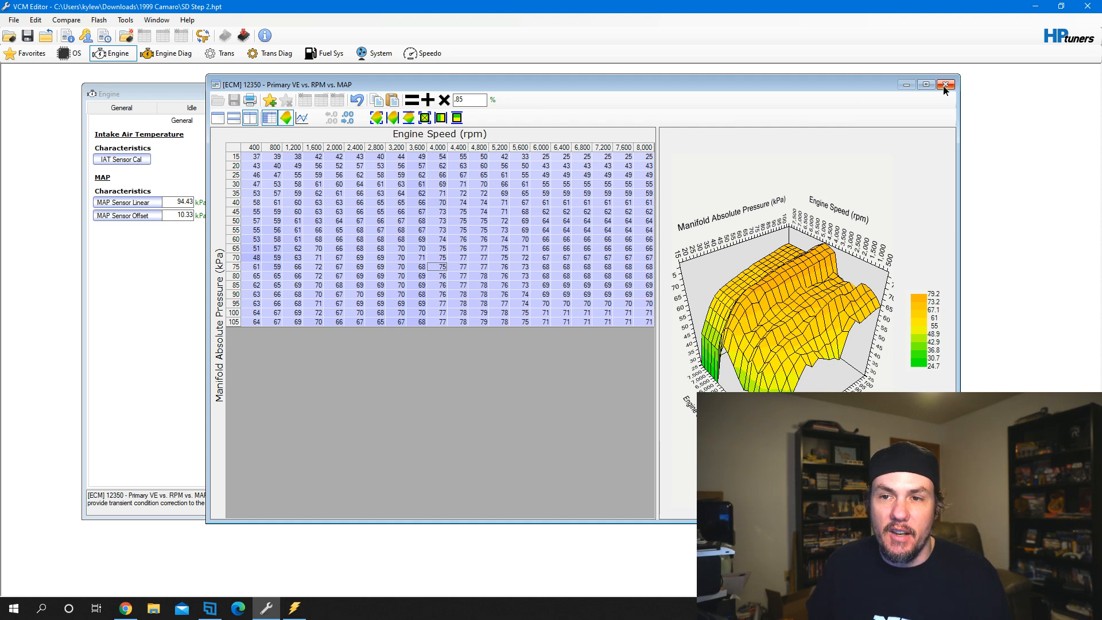
click(945, 84)
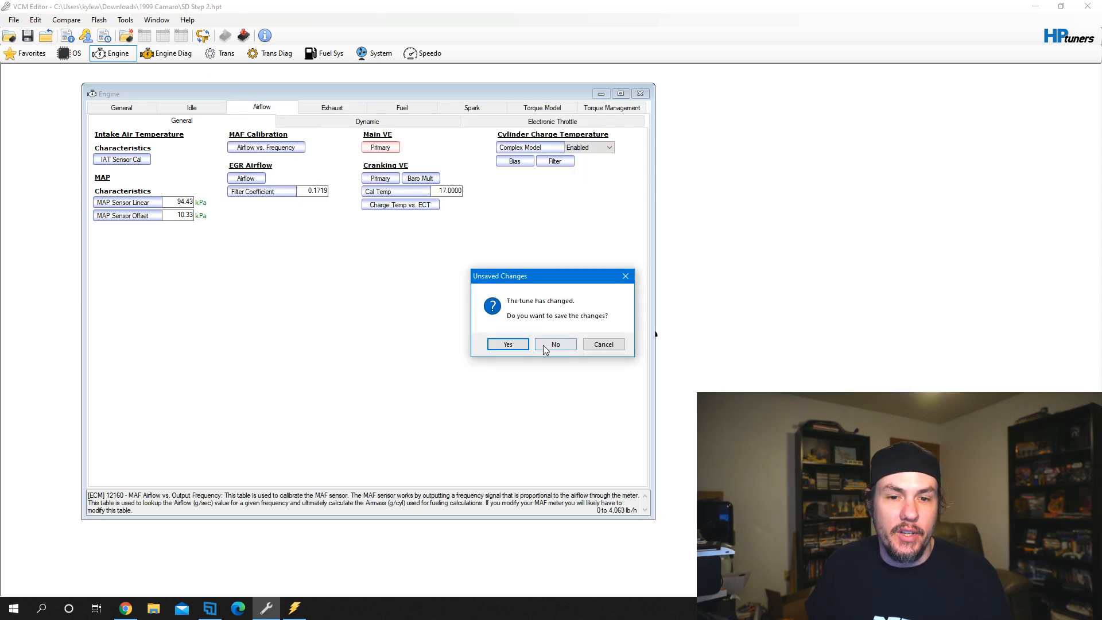
Discard the unsaved tune changes and open the SD Step 2 tune for comparison
click(556, 344)
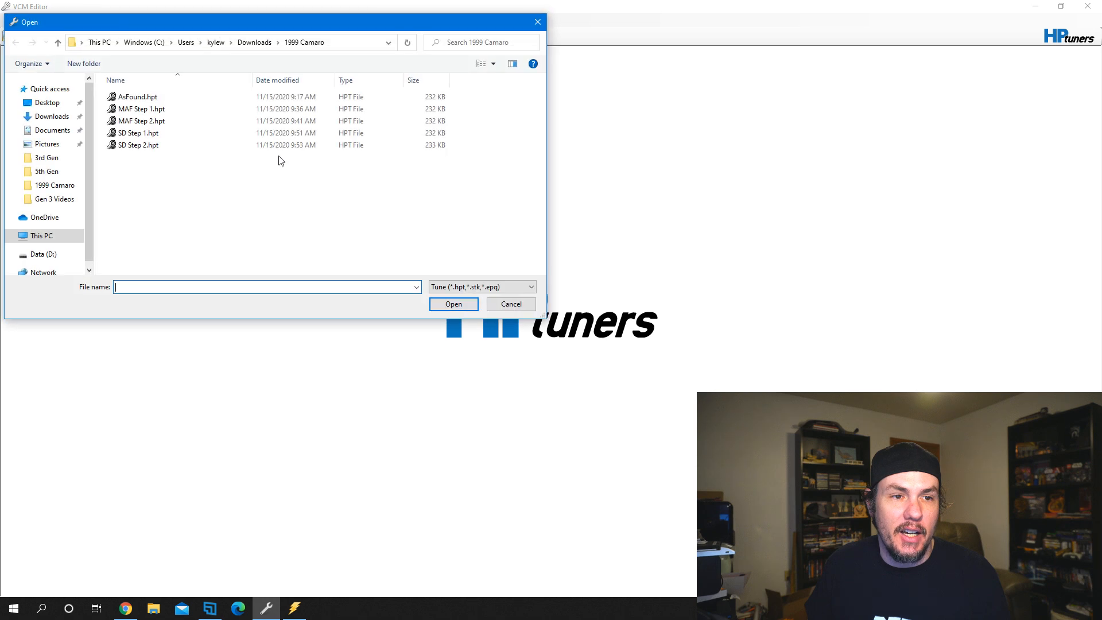
double_click(137, 145)
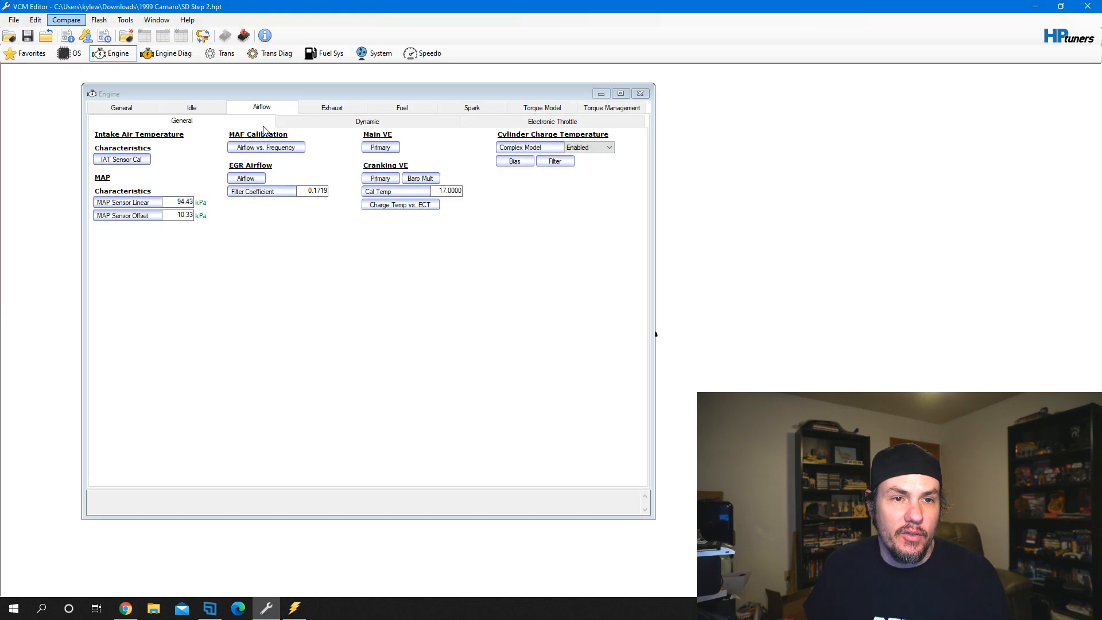
click(380, 147)
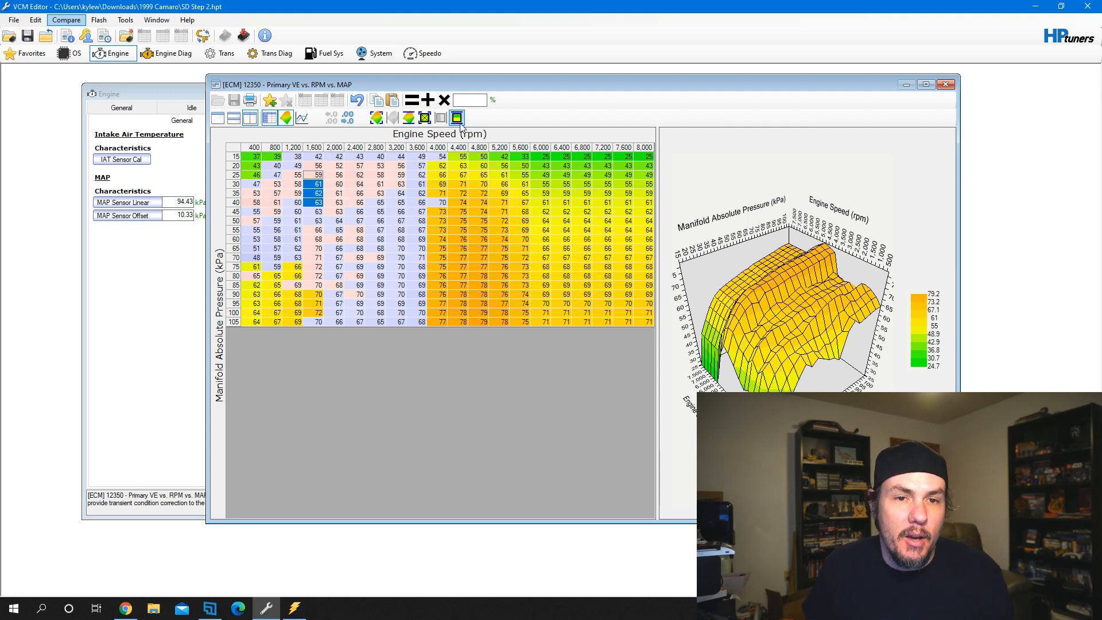
mouse_move(455, 118)
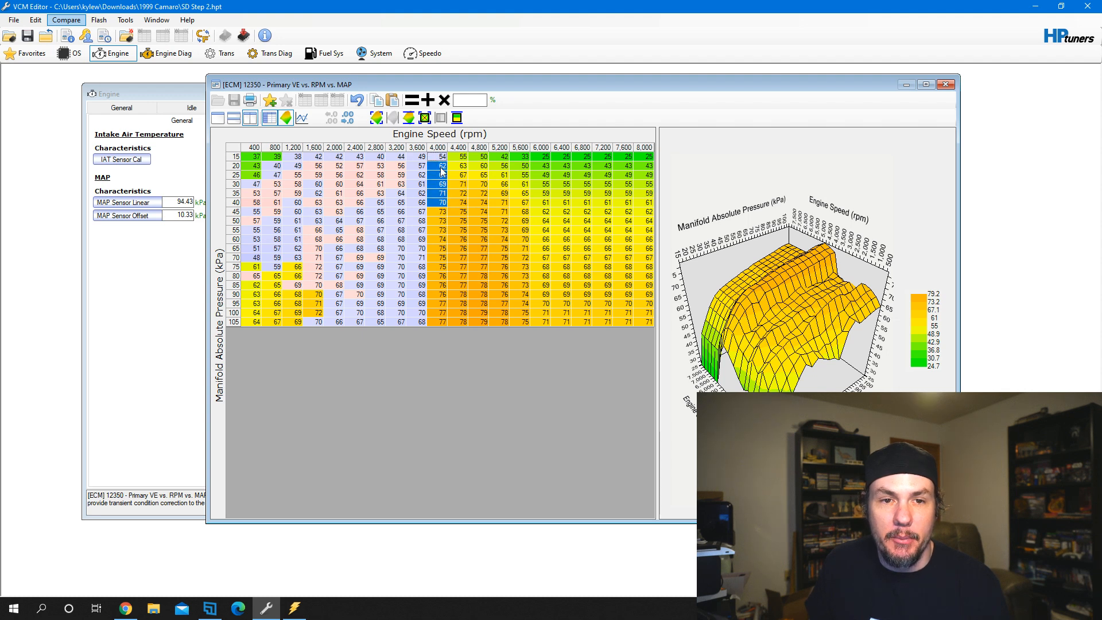
mouse_move(408, 117)
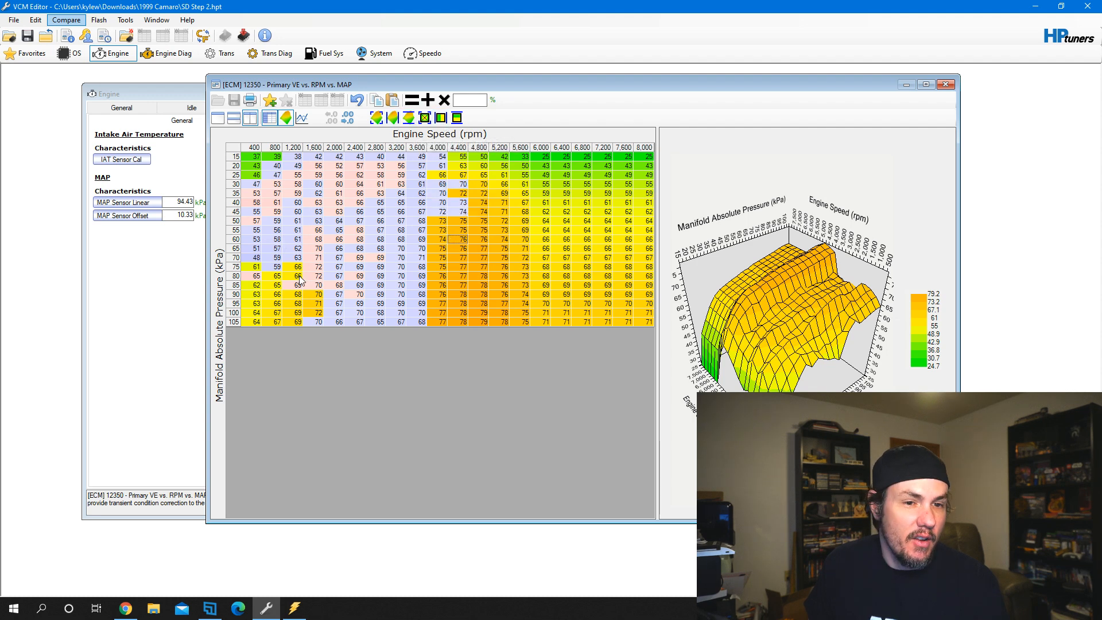
Select a block of upper-rpm primary VE cells for smoothing
click(297, 267)
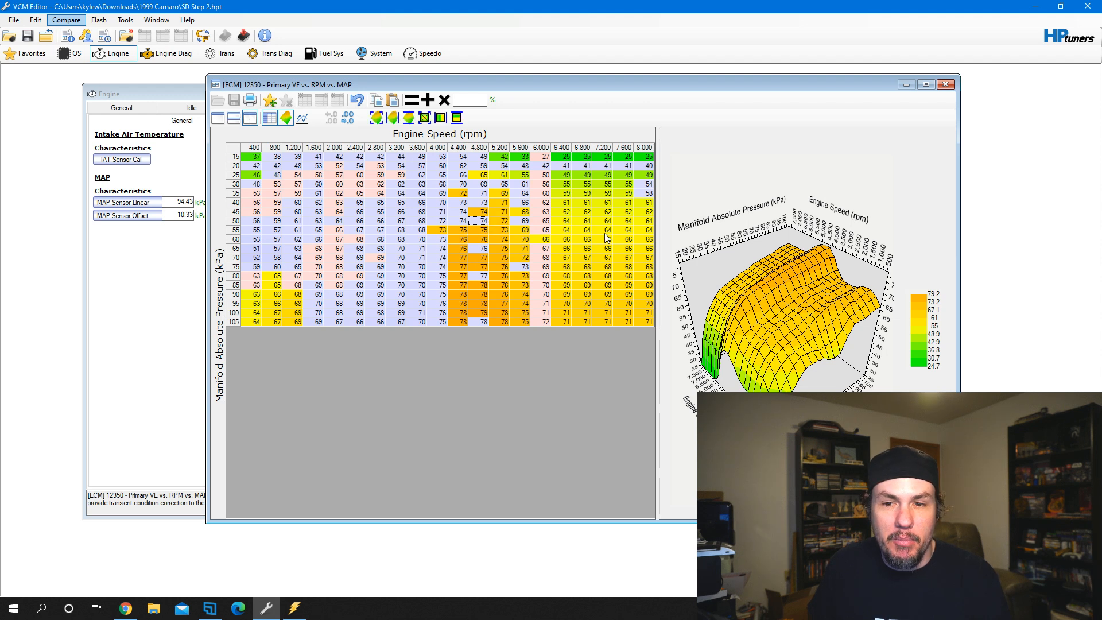
Enter and commit a new primary VE value at 2,400 rpm and 60 kPa
click(359, 239)
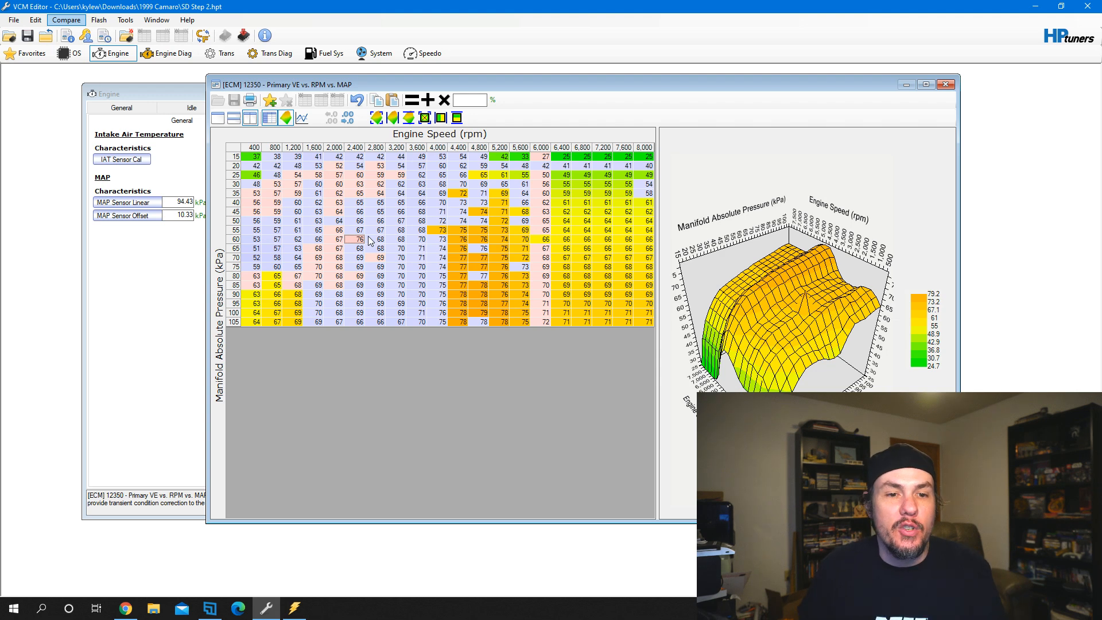
mouse_move(359, 245)
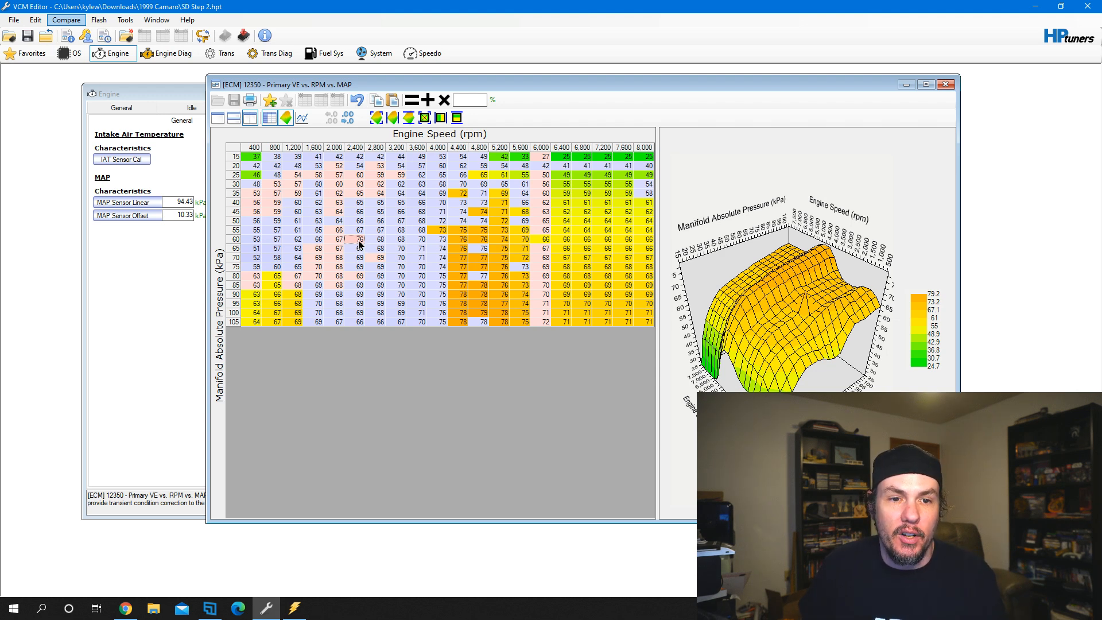
click(380, 238)
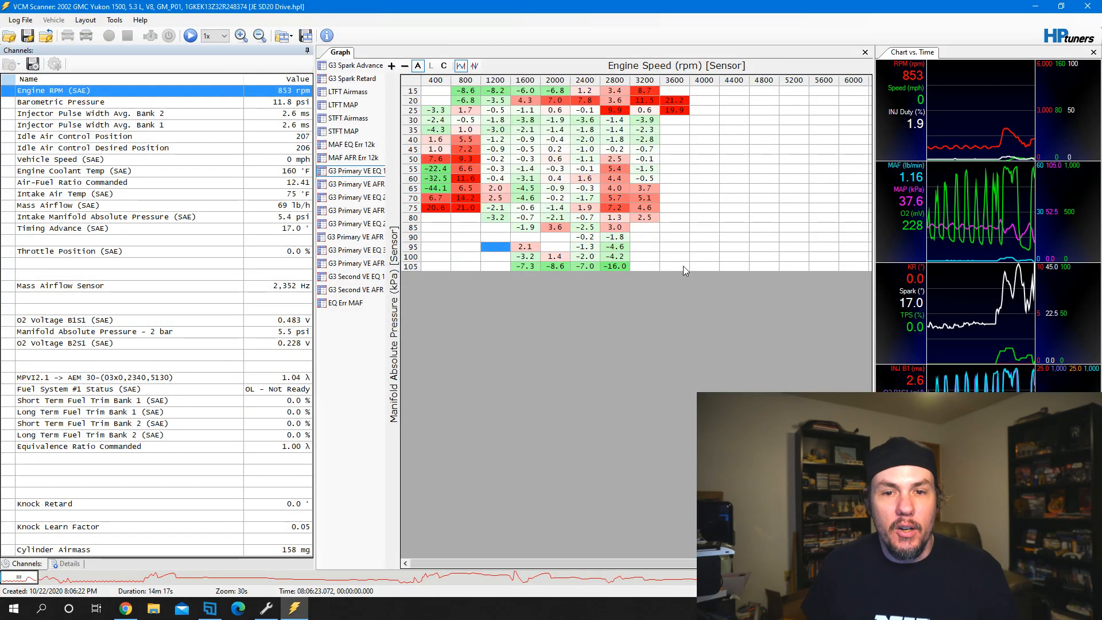
mouse_move(654, 162)
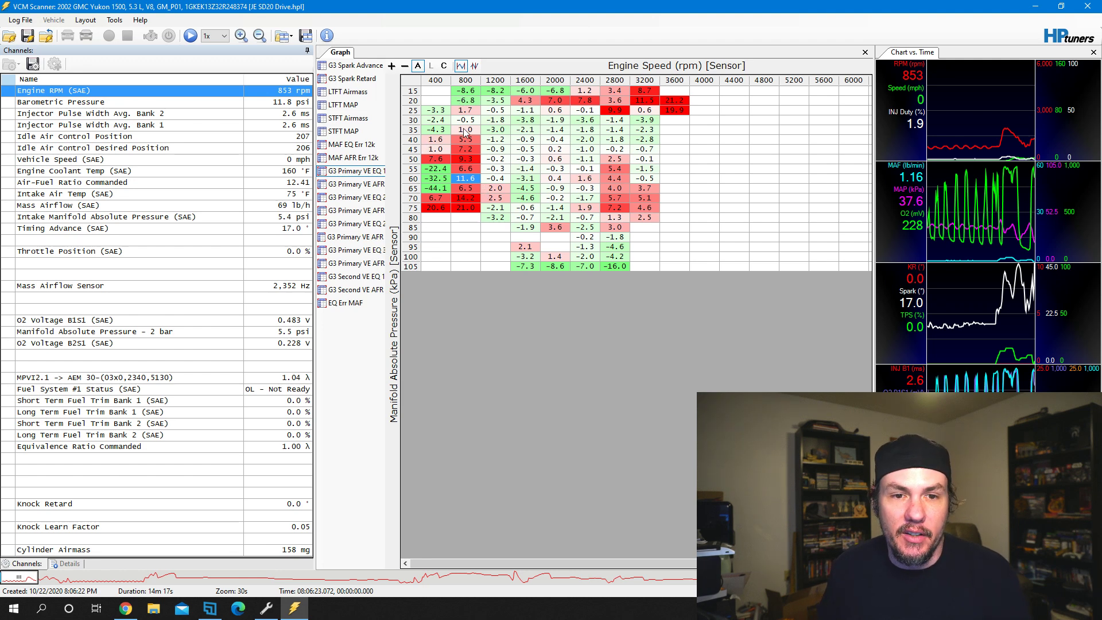
Inspect a VE error histogram cell while scrubbing the Yukon log to another moment
click(465, 207)
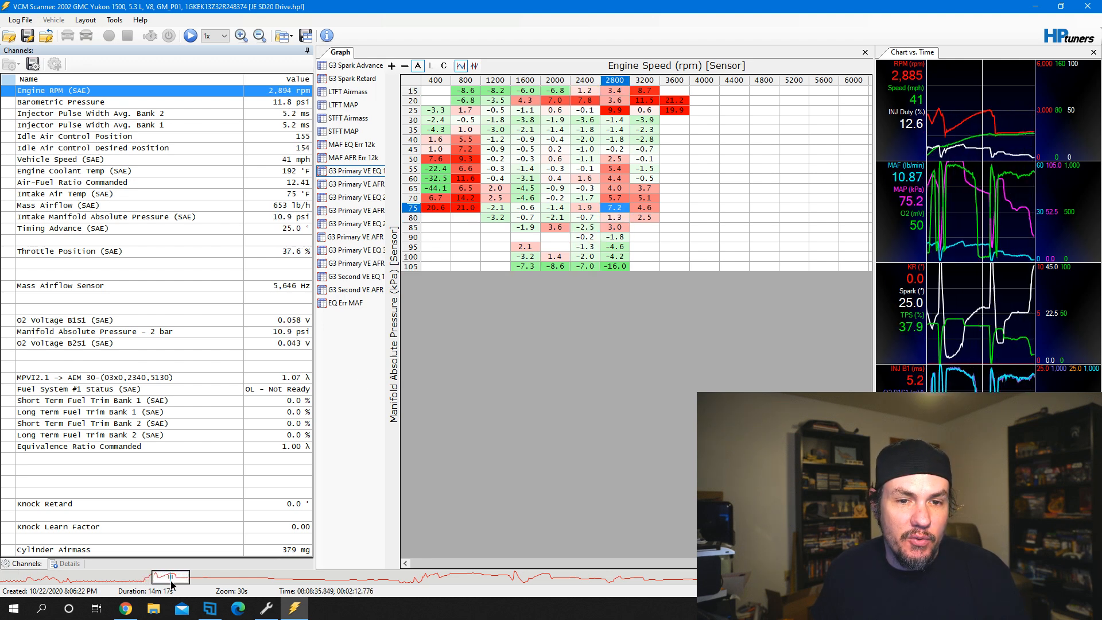
drag(171, 577, 409, 577)
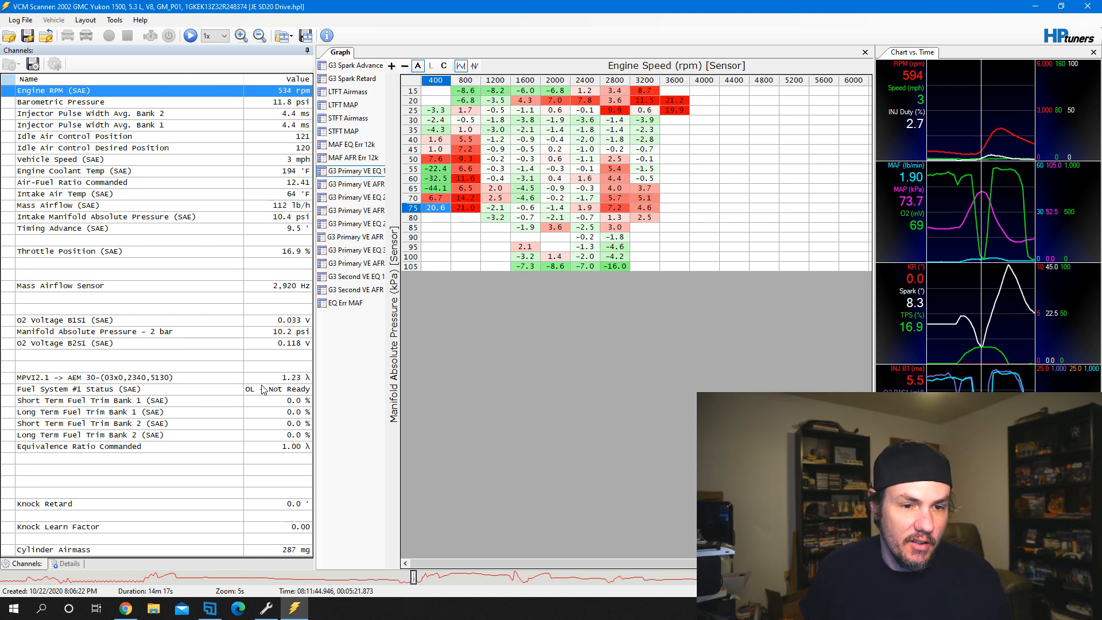
click(86, 377)
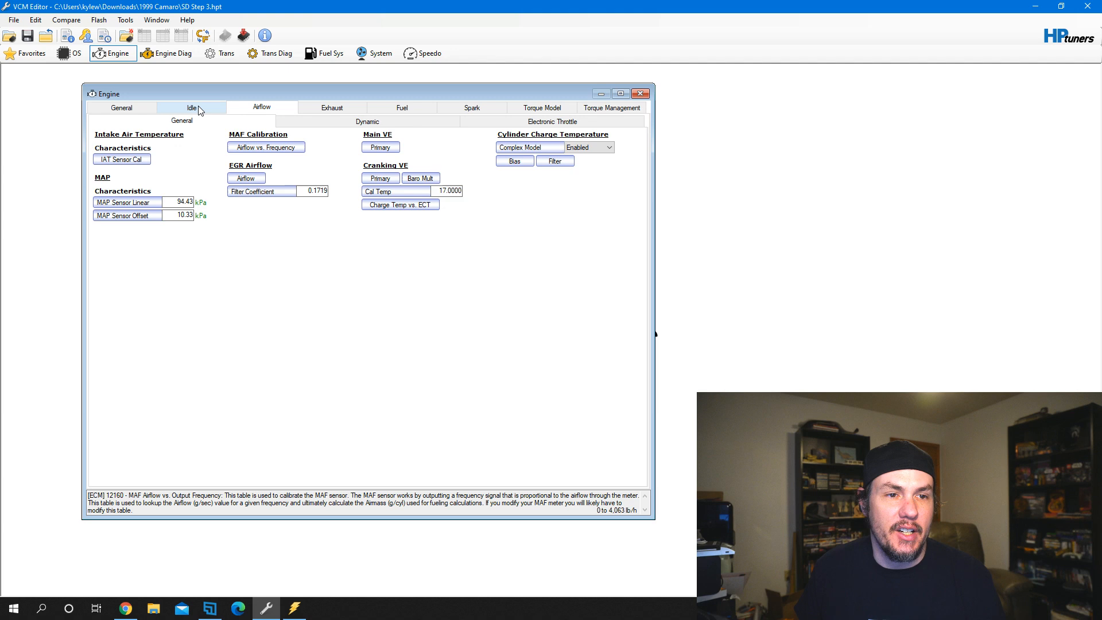
View the base running idle airflow table under Engine > Idle, then close it
click(191, 107)
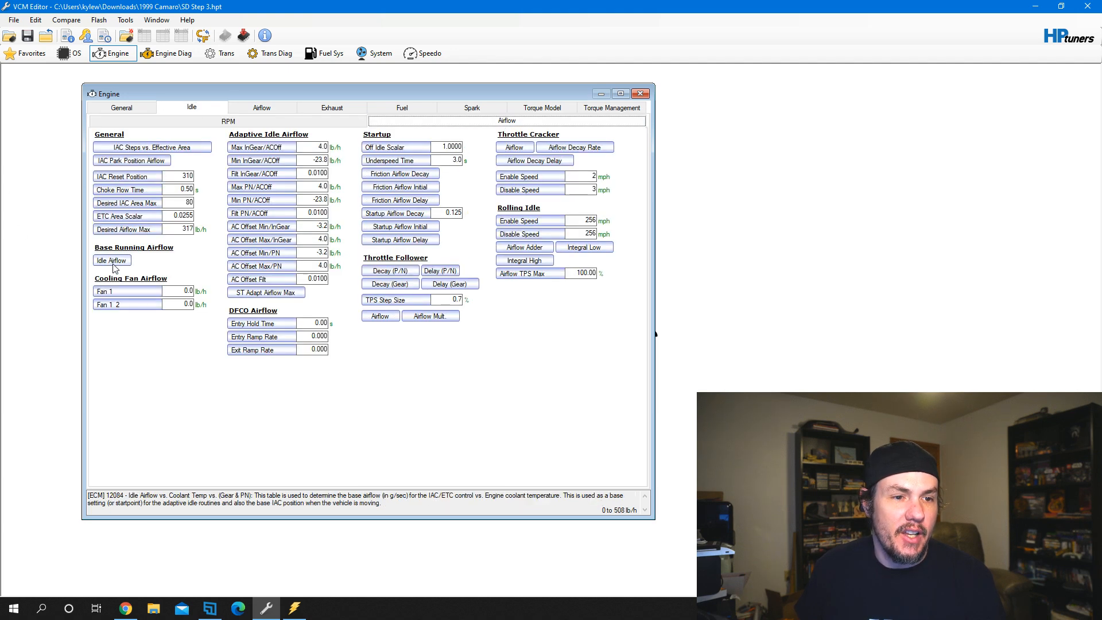
click(112, 260)
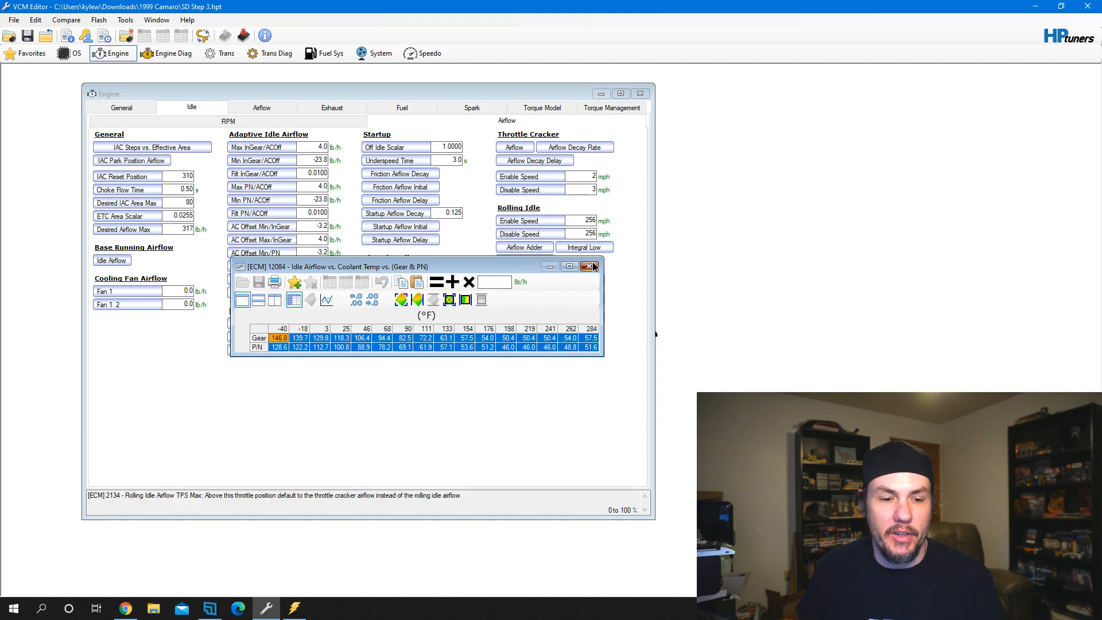
click(589, 266)
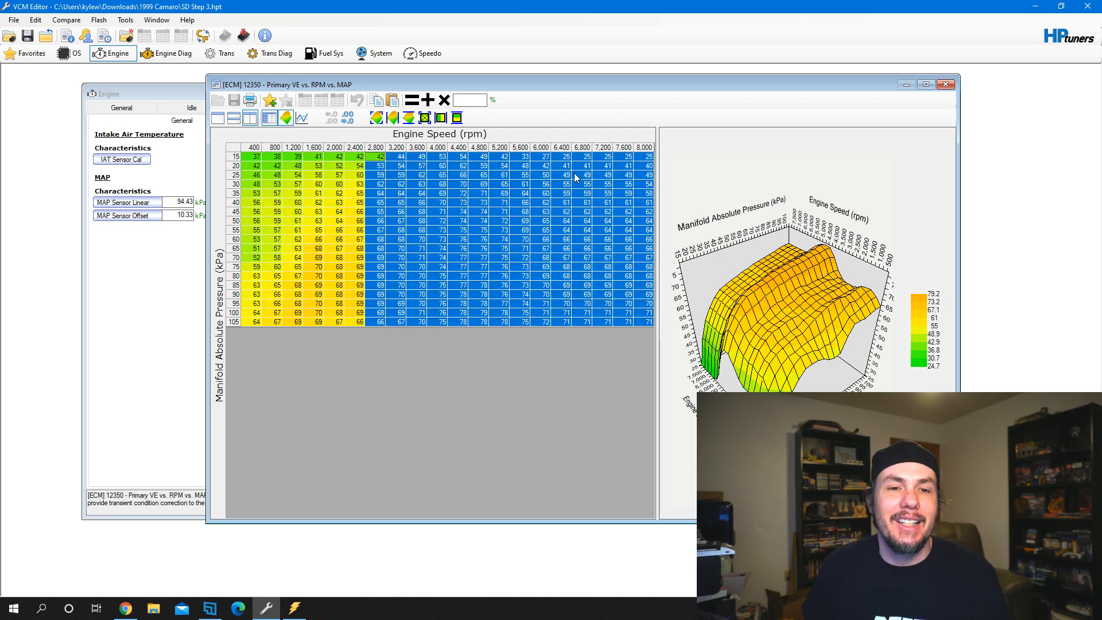
Select the Primary VE table from its first cell to its bottom-right corner
click(483, 240)
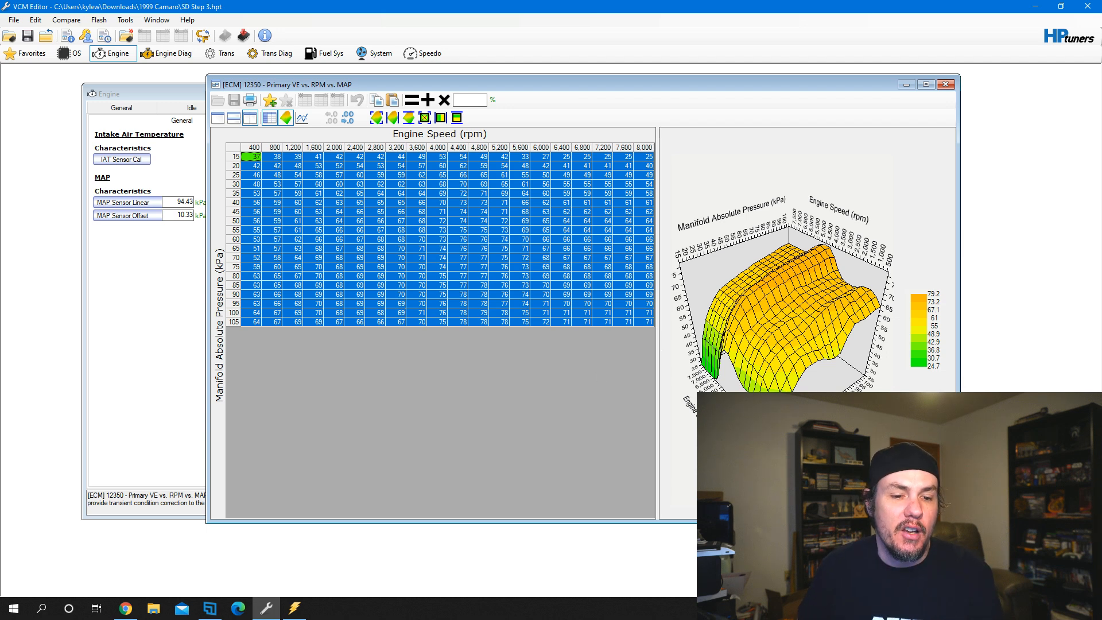
click(295, 609)
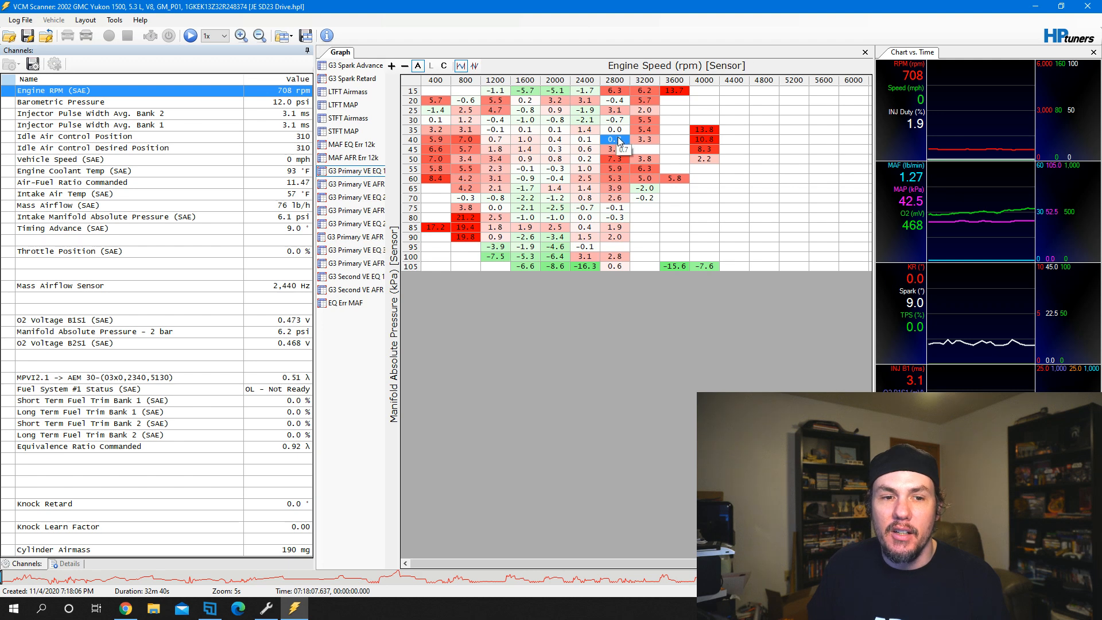
Inspect the G3 Primary VE EQ histogram in the newer Yukon log
click(79, 446)
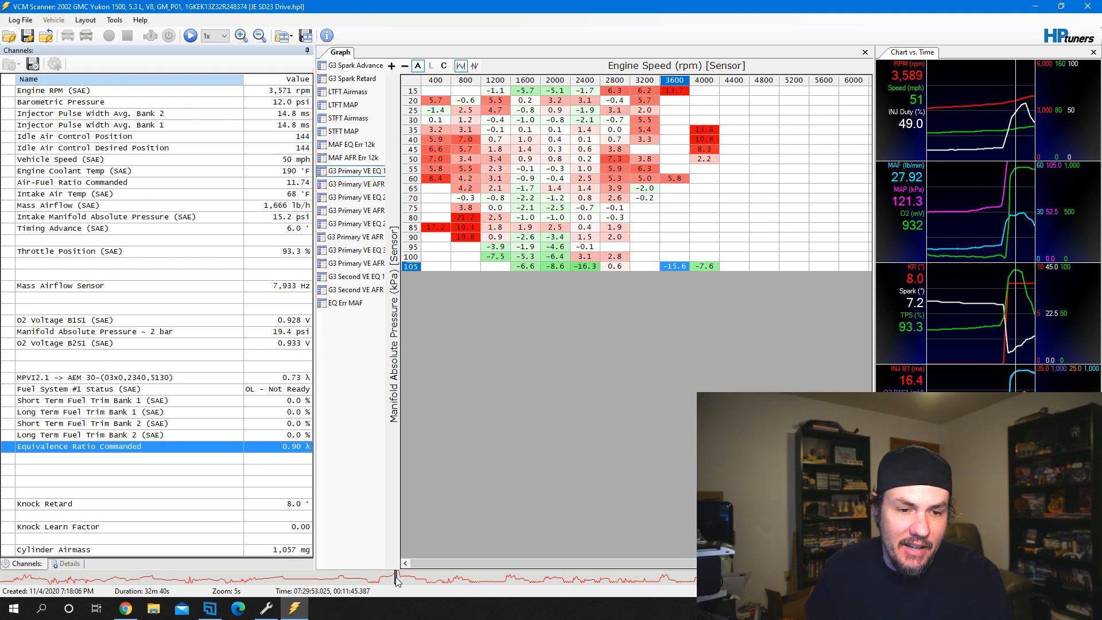
mouse_move(720, 263)
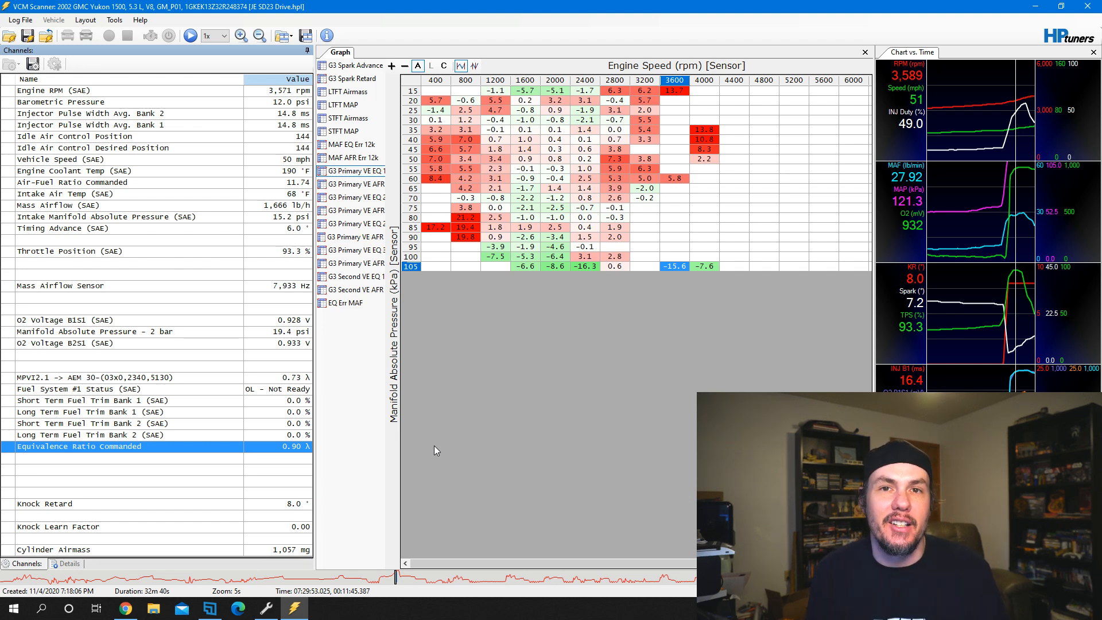
mouse_move(407, 427)
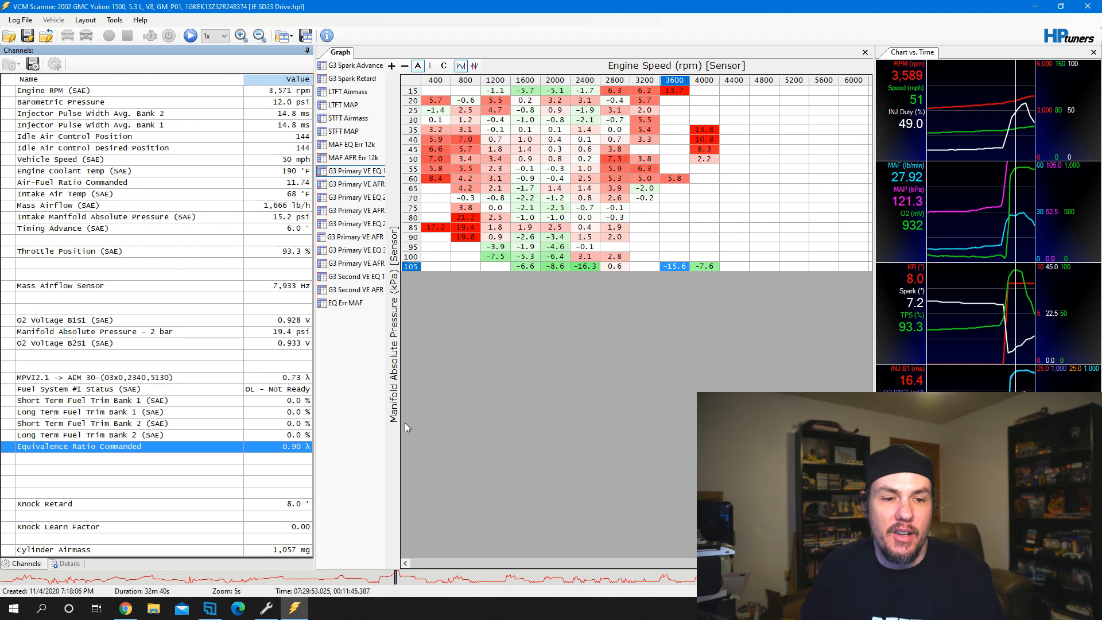
mouse_move(434, 419)
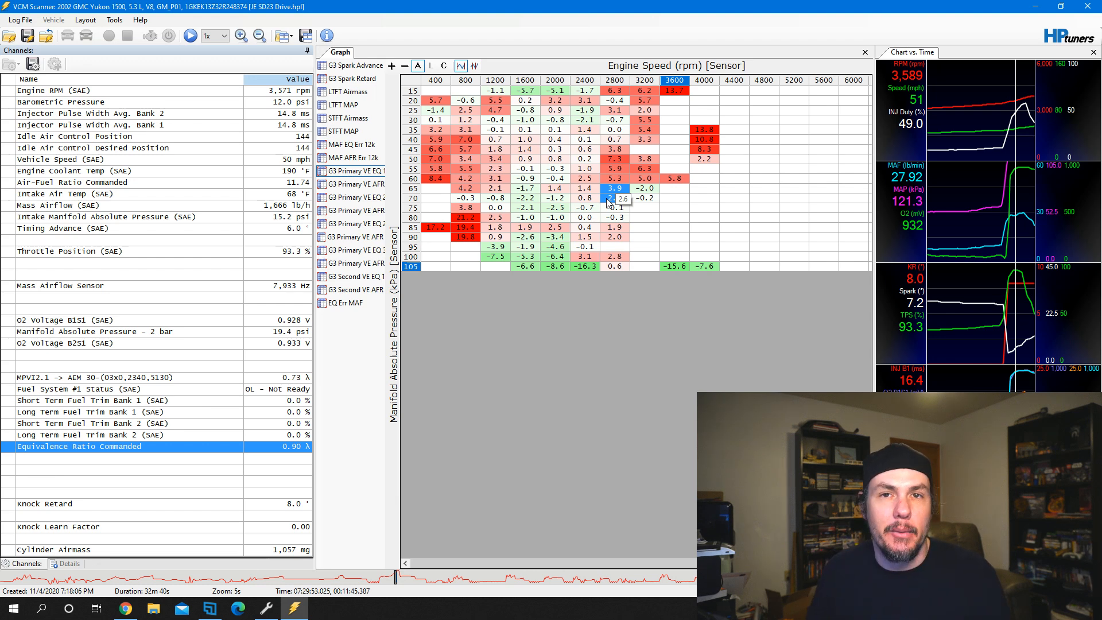
mouse_move(598, 150)
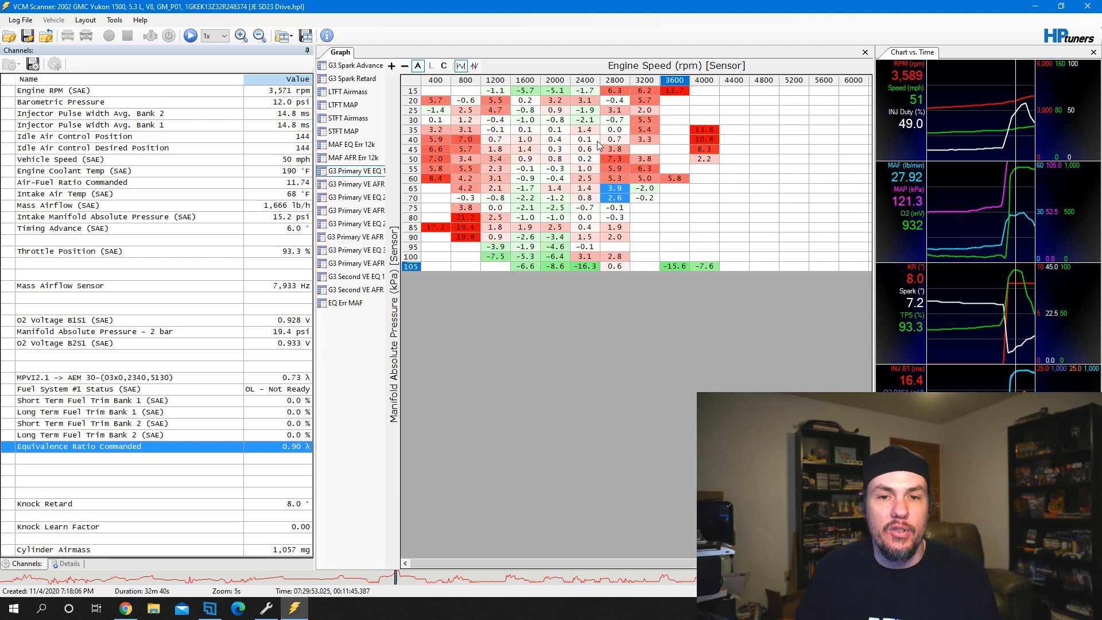